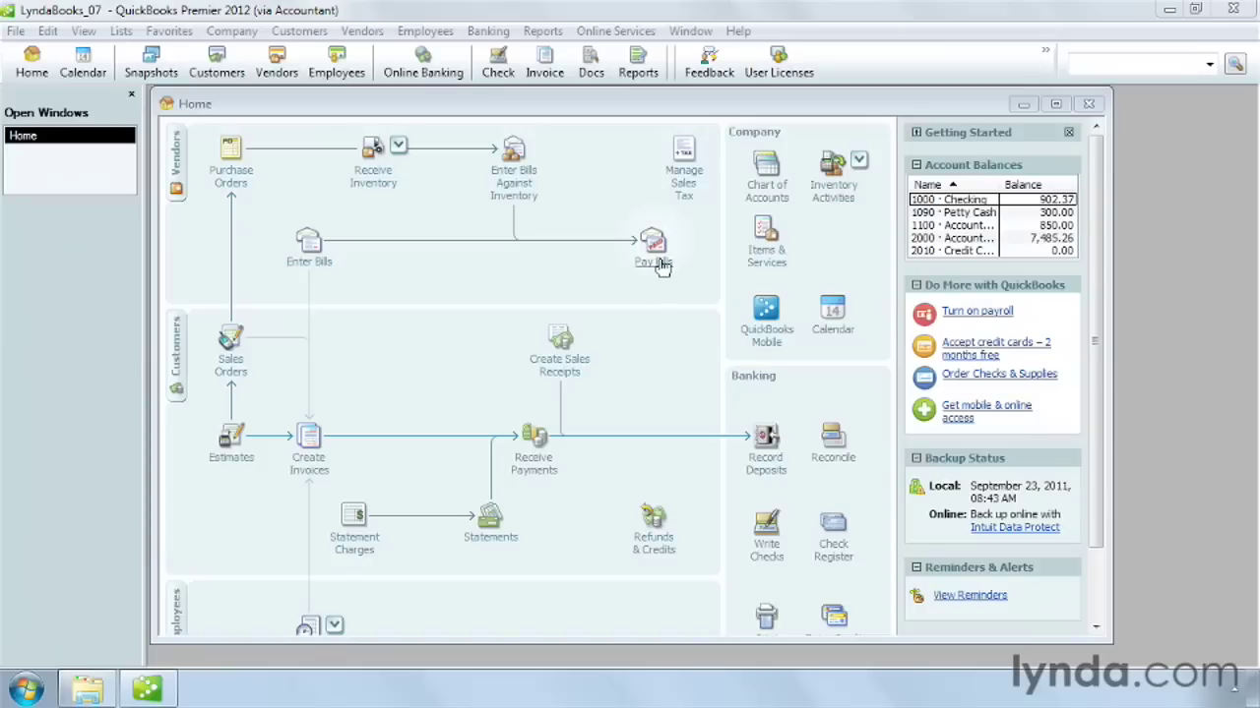
- Start Pay Bills from the Home page to list all unpaid vendor bills
{"action": "left_click", "coordinate": [653, 246]}
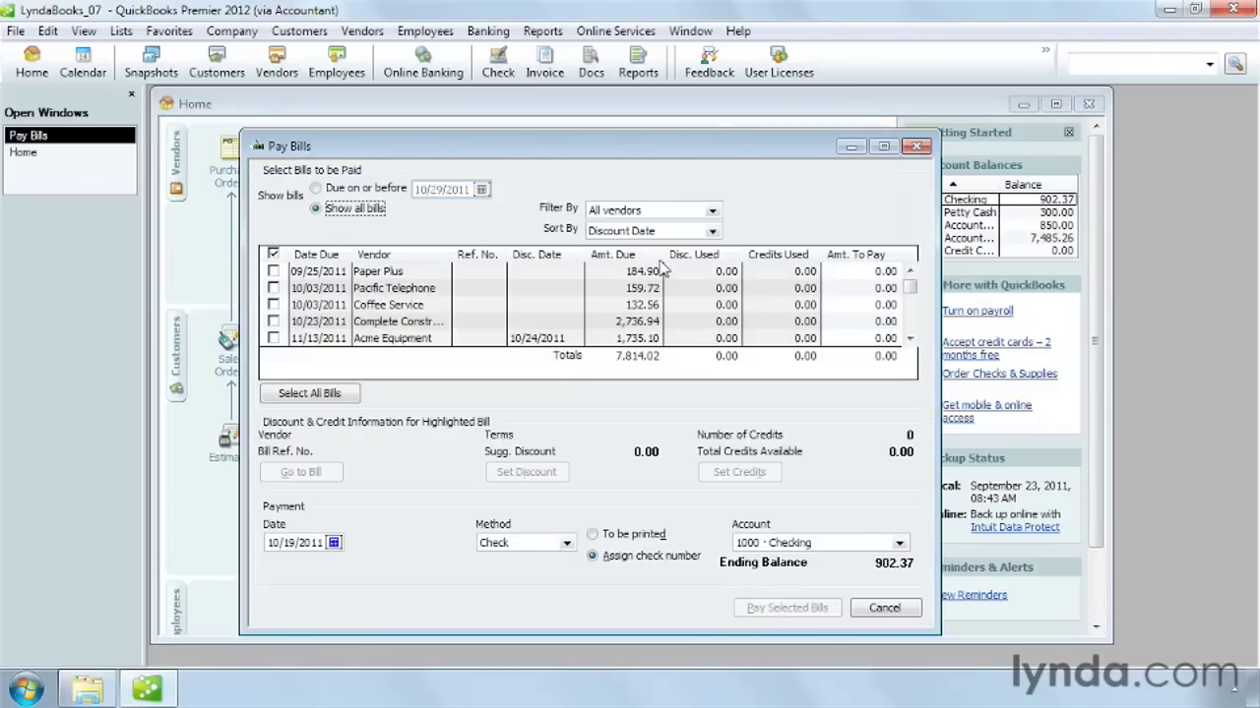
{"action": "mouse_move", "coordinate": [567, 237]}
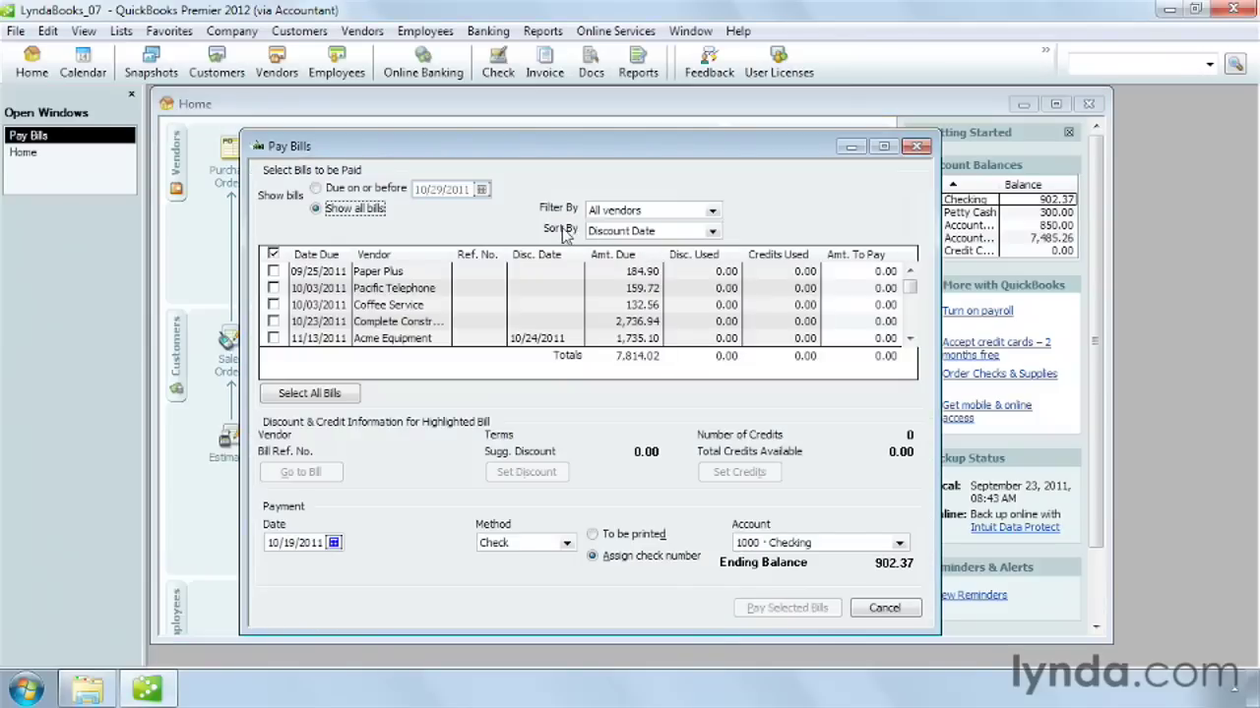
{"action": "mouse_move", "coordinate": [414, 362]}
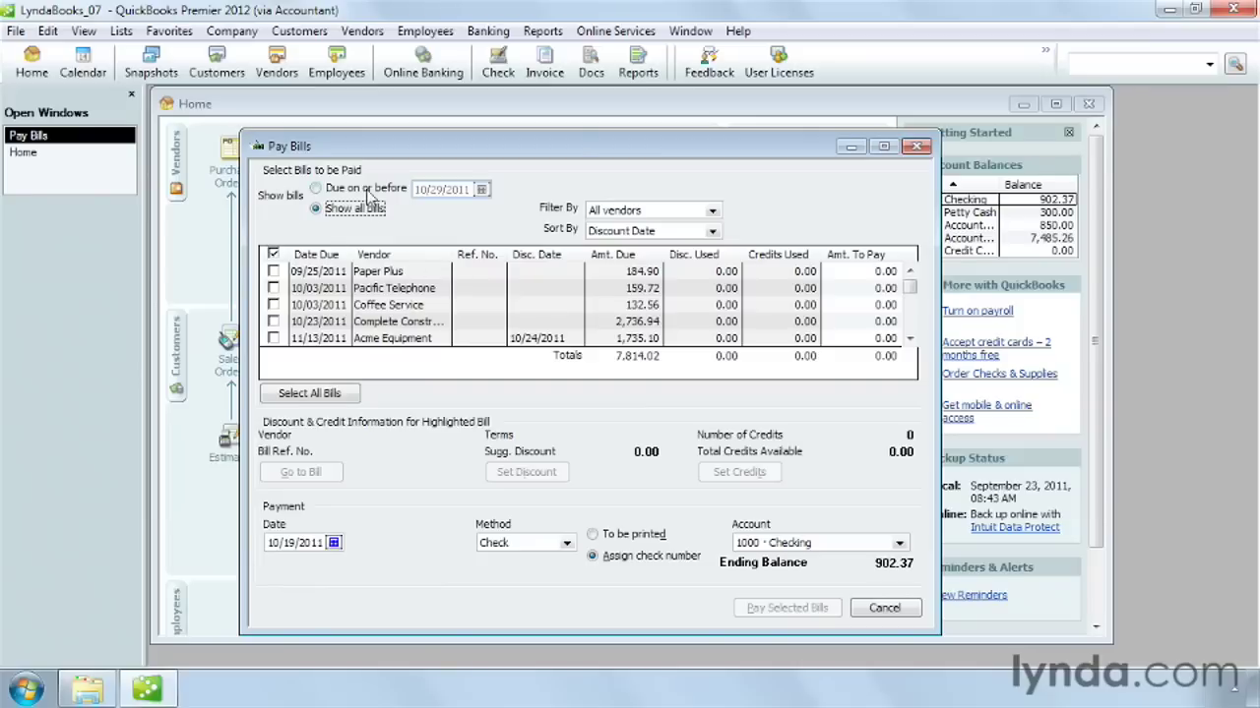
{"action": "mouse_move", "coordinate": [342, 228]}
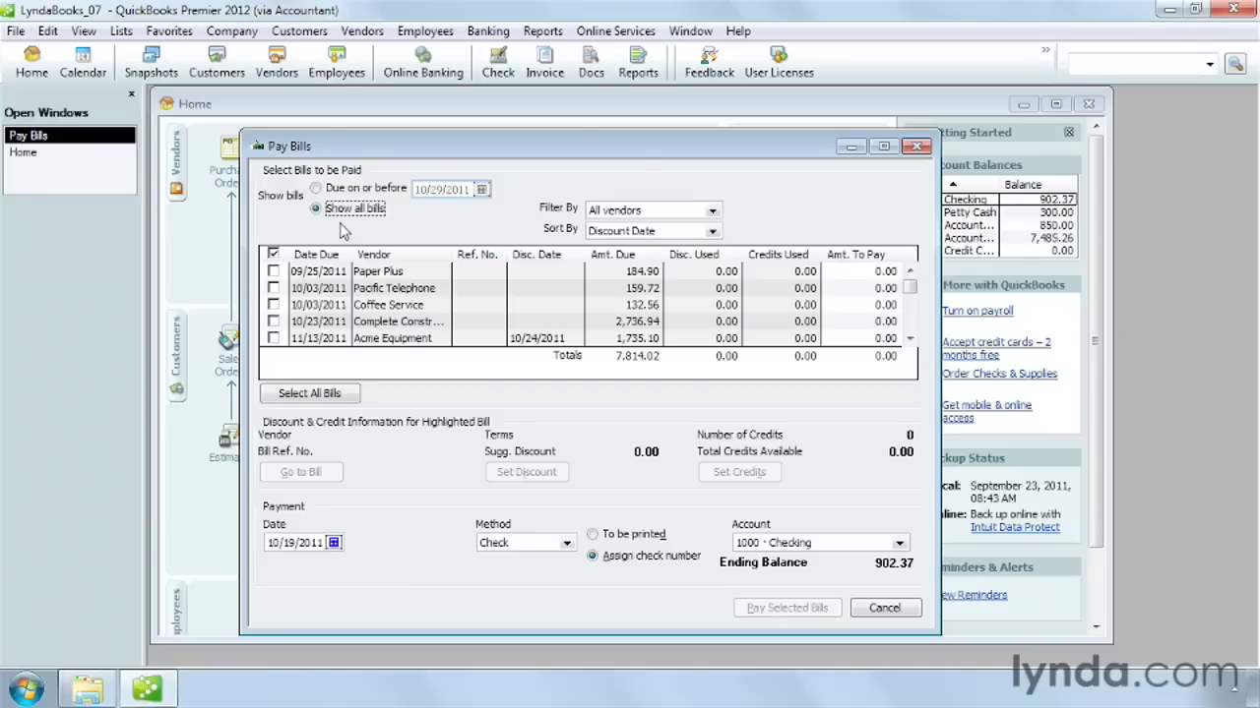
{"action": "mouse_move", "coordinate": [715, 240]}
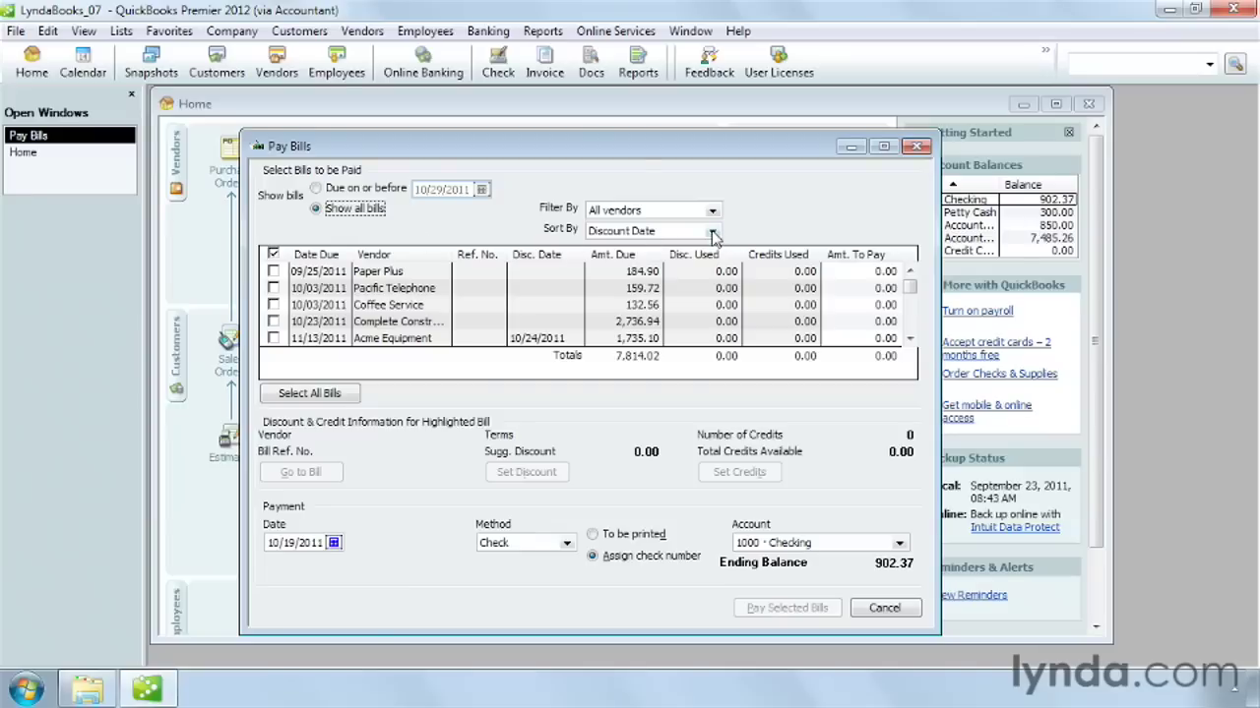
- Sort unpaid bills by due date, filter to Acme Equipment, then show all vendors again
{"action": "left_click", "coordinate": [712, 230]}
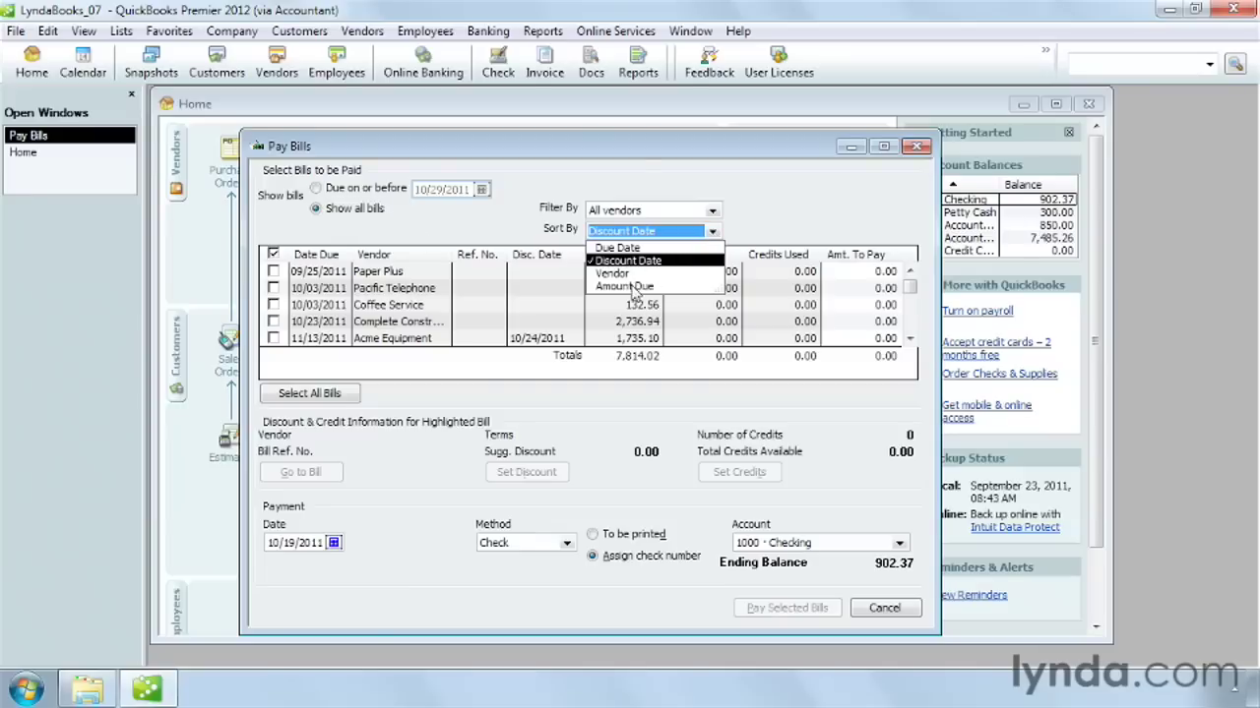
{"action": "left_click", "coordinate": [618, 248]}
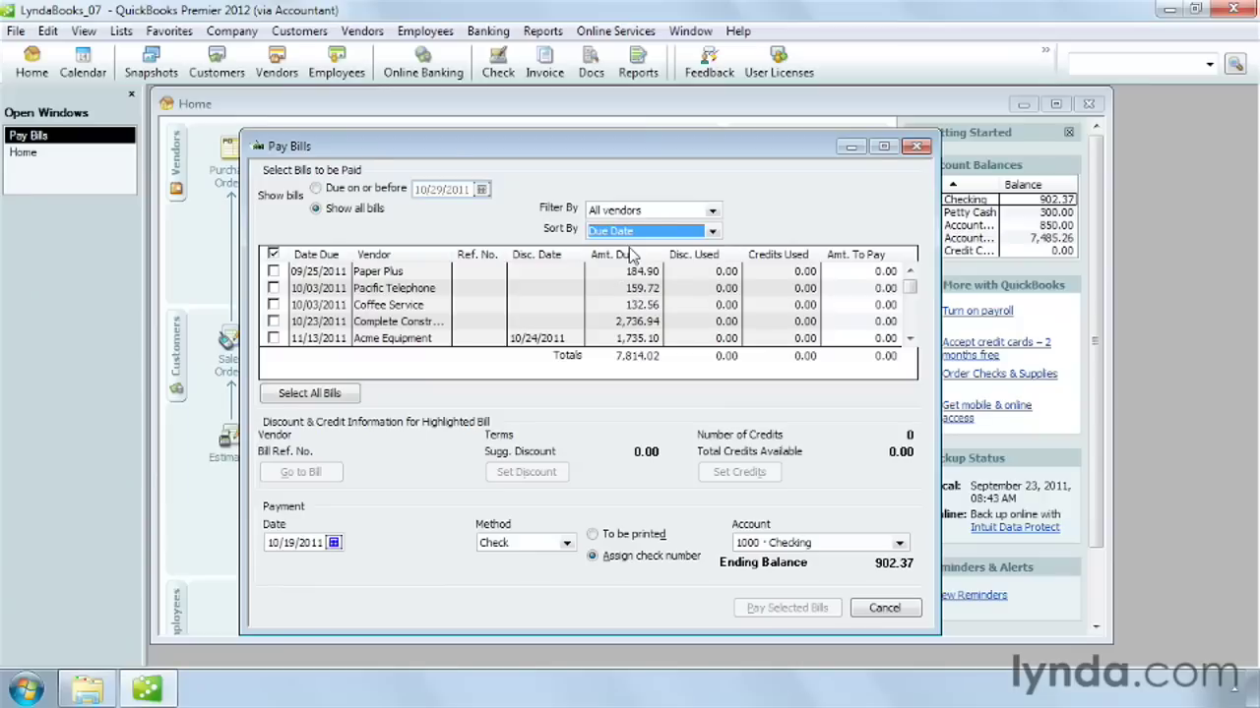
{"action": "mouse_move", "coordinate": [555, 299]}
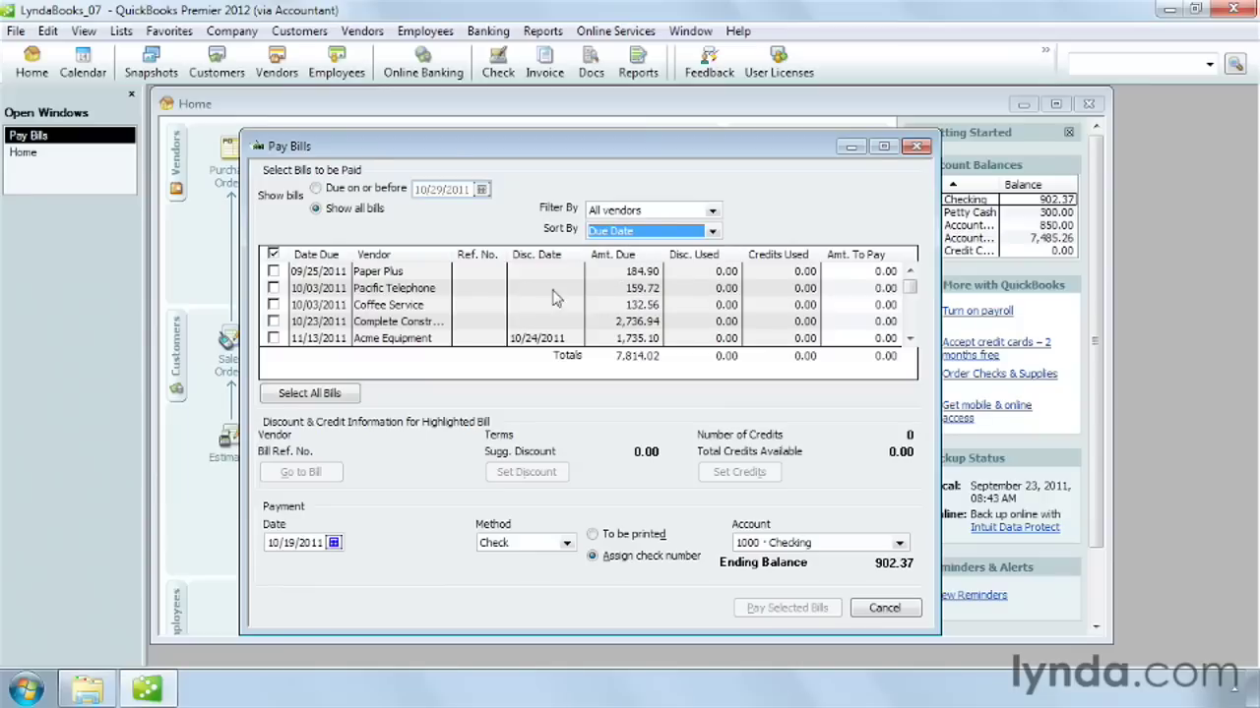
{"action": "mouse_move", "coordinate": [610, 287]}
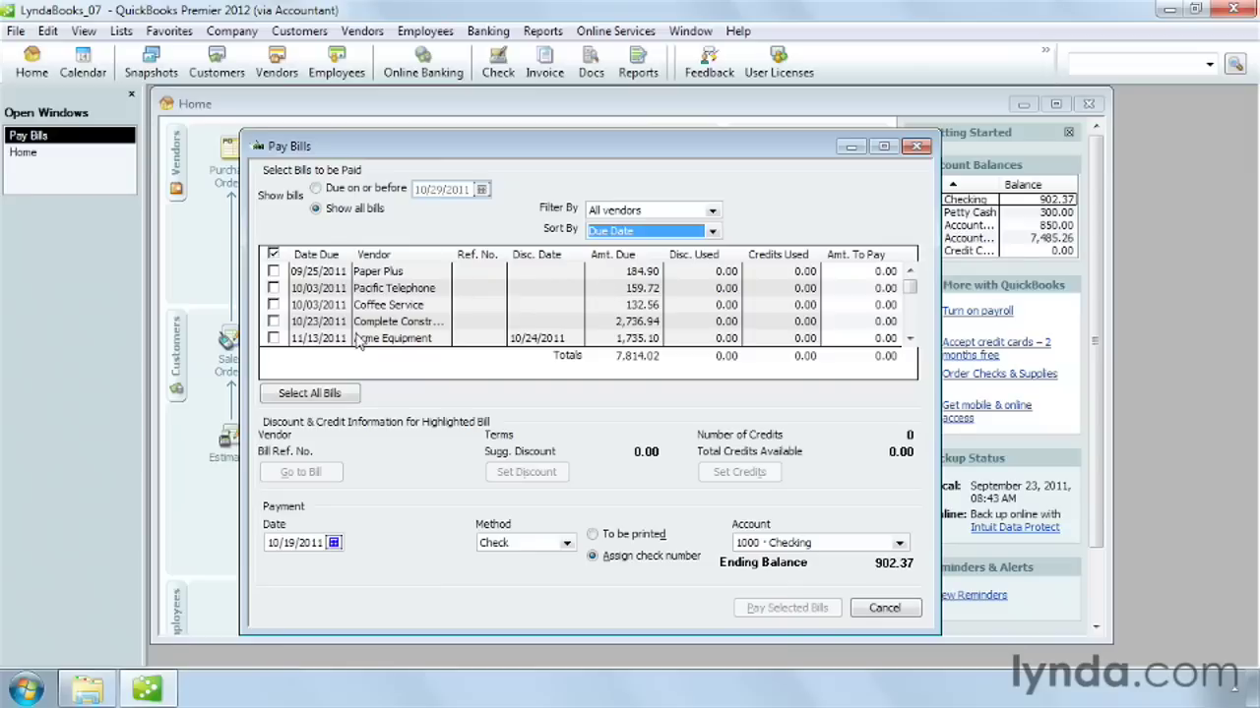
{"action": "mouse_move", "coordinate": [398, 321]}
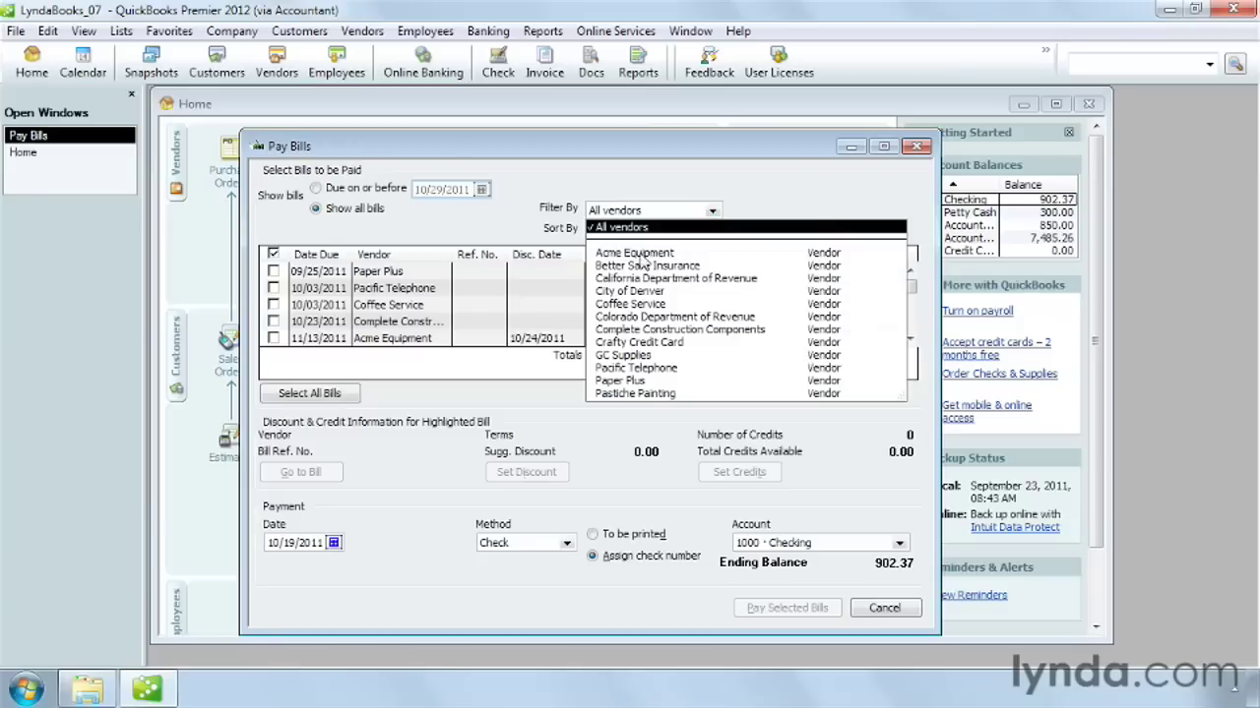
{"action": "left_click", "coordinate": [634, 251]}
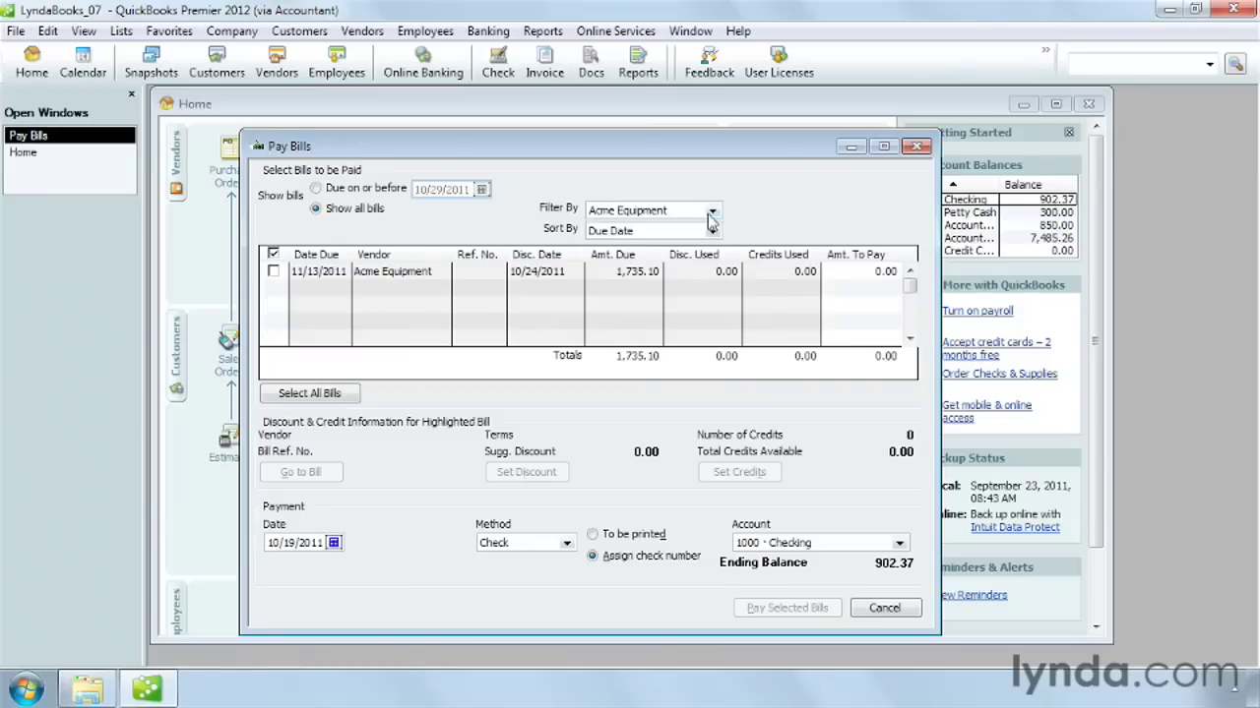
{"action": "left_click", "coordinate": [711, 208]}
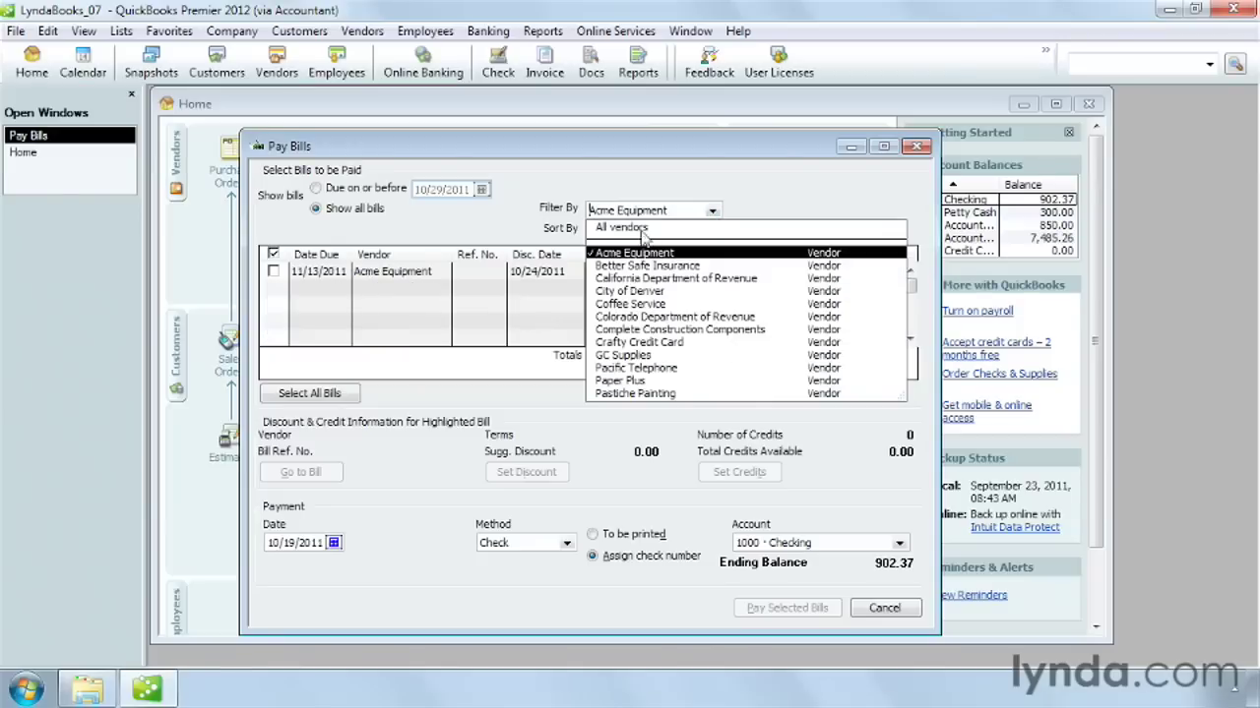
{"action": "left_click", "coordinate": [620, 230]}
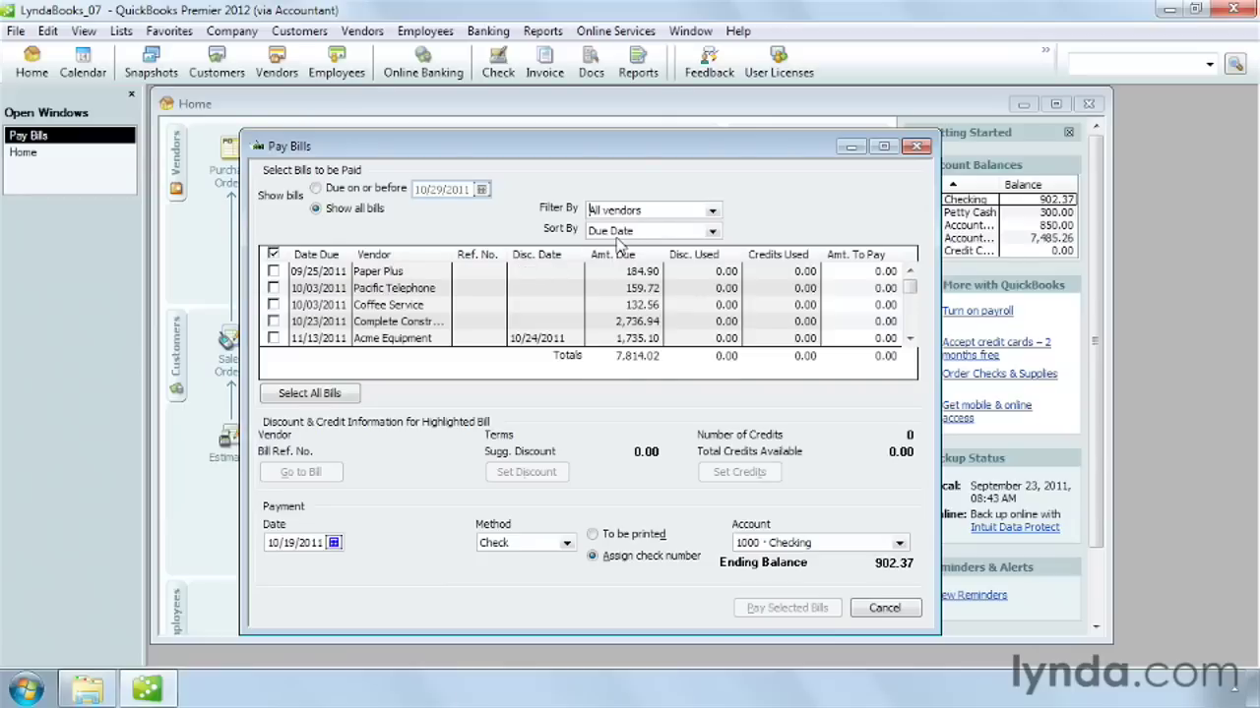
{"action": "mouse_move", "coordinate": [465, 399]}
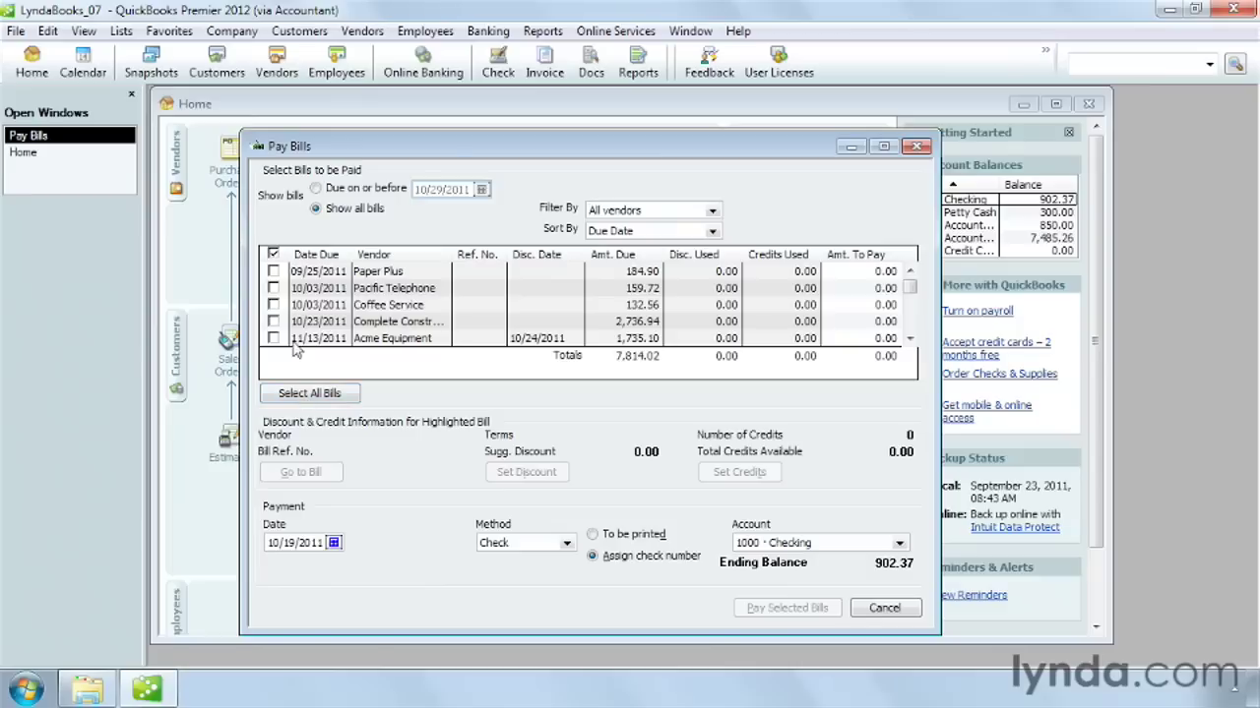
- Mark the Paper Plus and Pacific Telephone bills for payment
{"action": "left_click", "coordinate": [274, 272]}
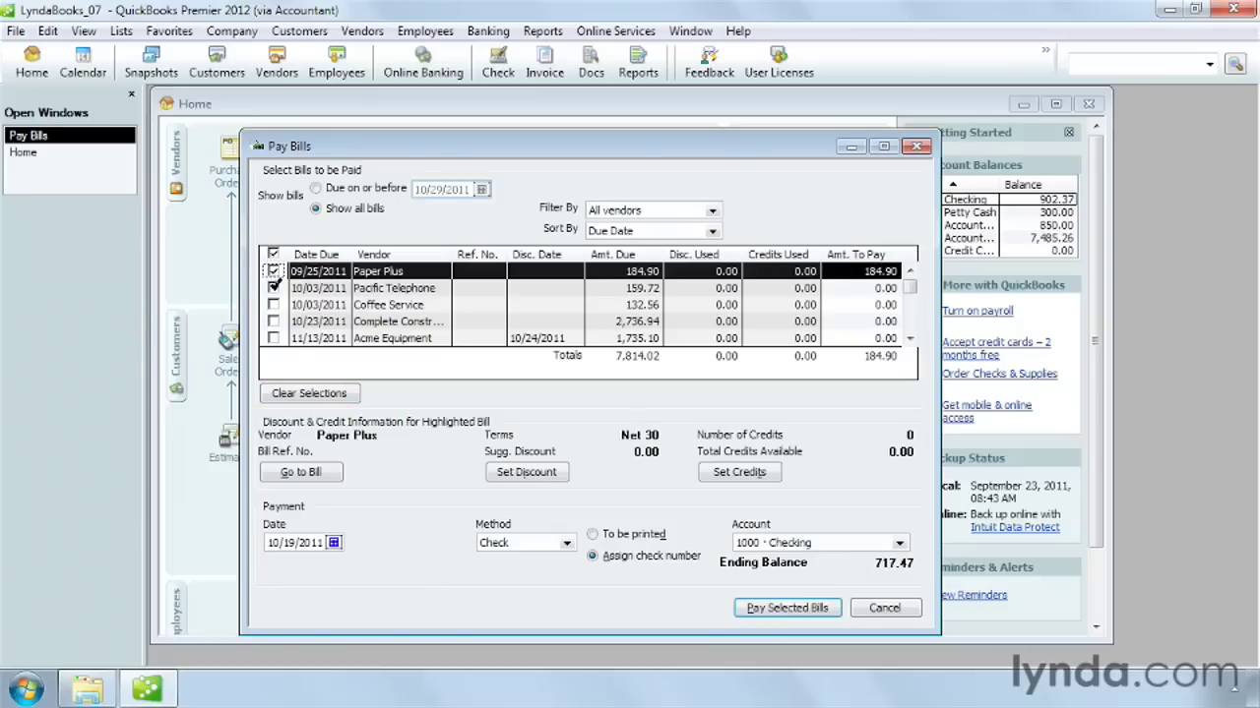
{"action": "left_click", "coordinate": [274, 304]}
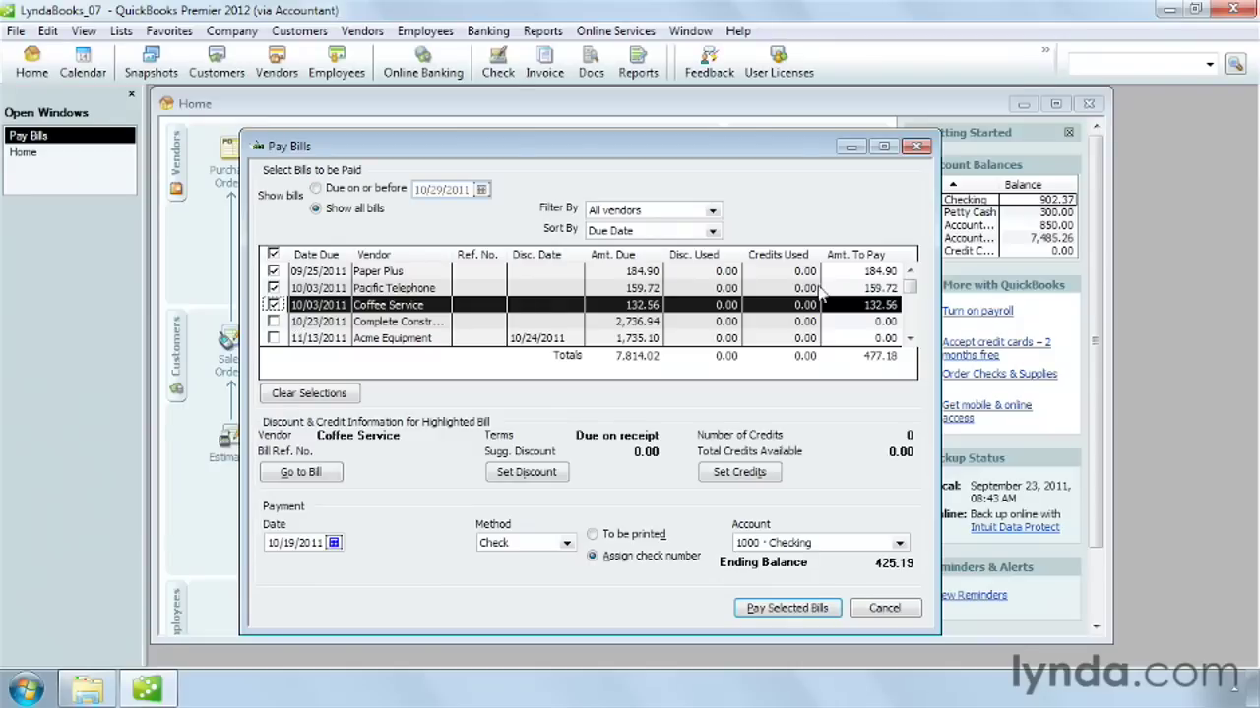
{"action": "mouse_move", "coordinate": [858, 266]}
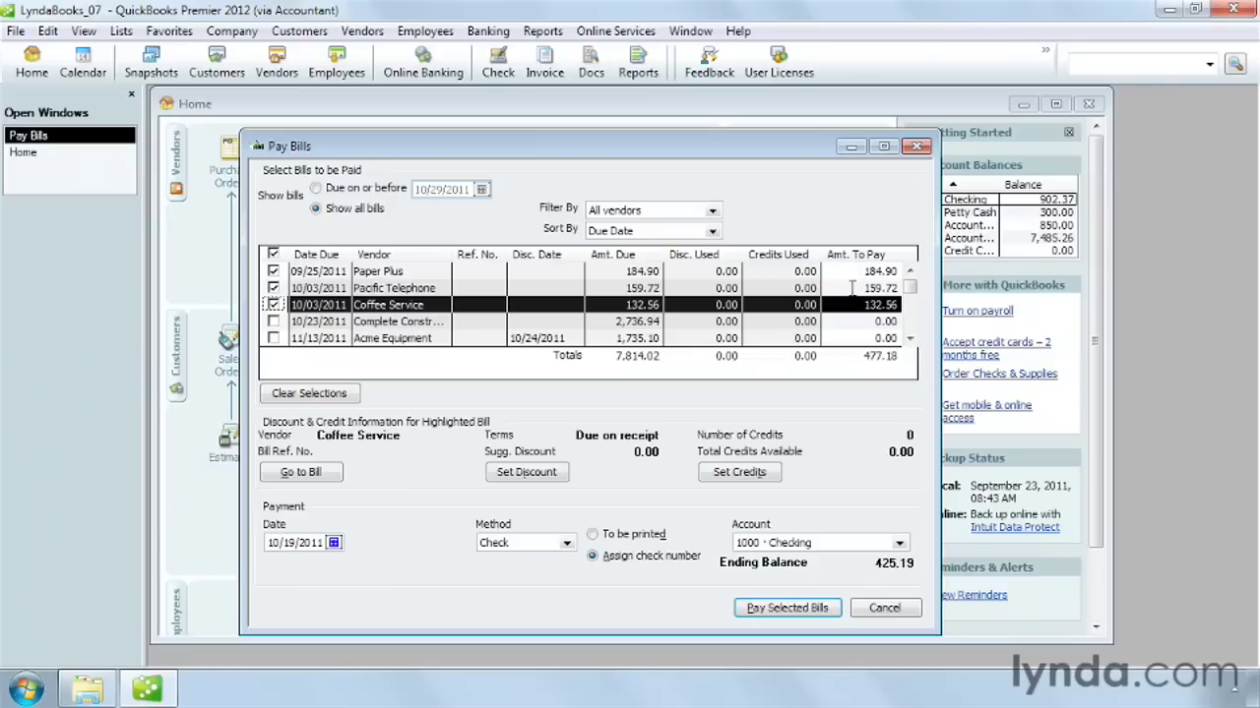
{"action": "mouse_move", "coordinate": [858, 272]}
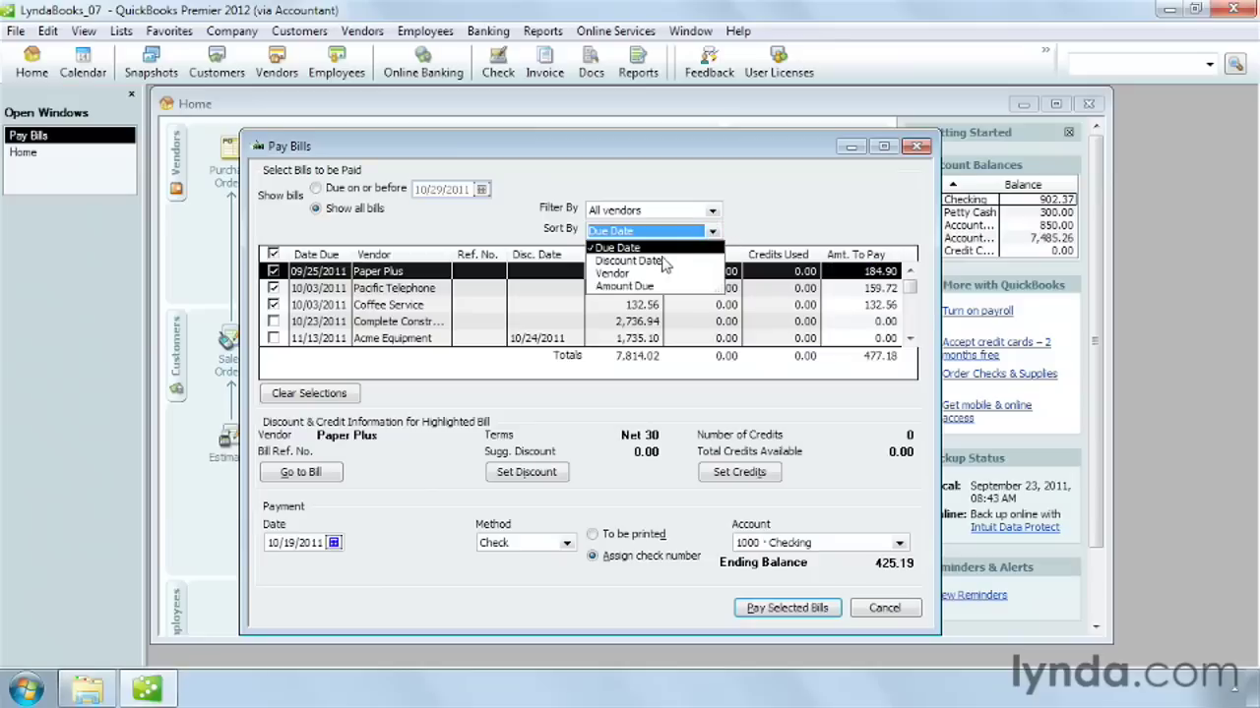
- Review the Sort By choices to reorder bills by discount date
{"action": "left_click", "coordinate": [627, 259]}
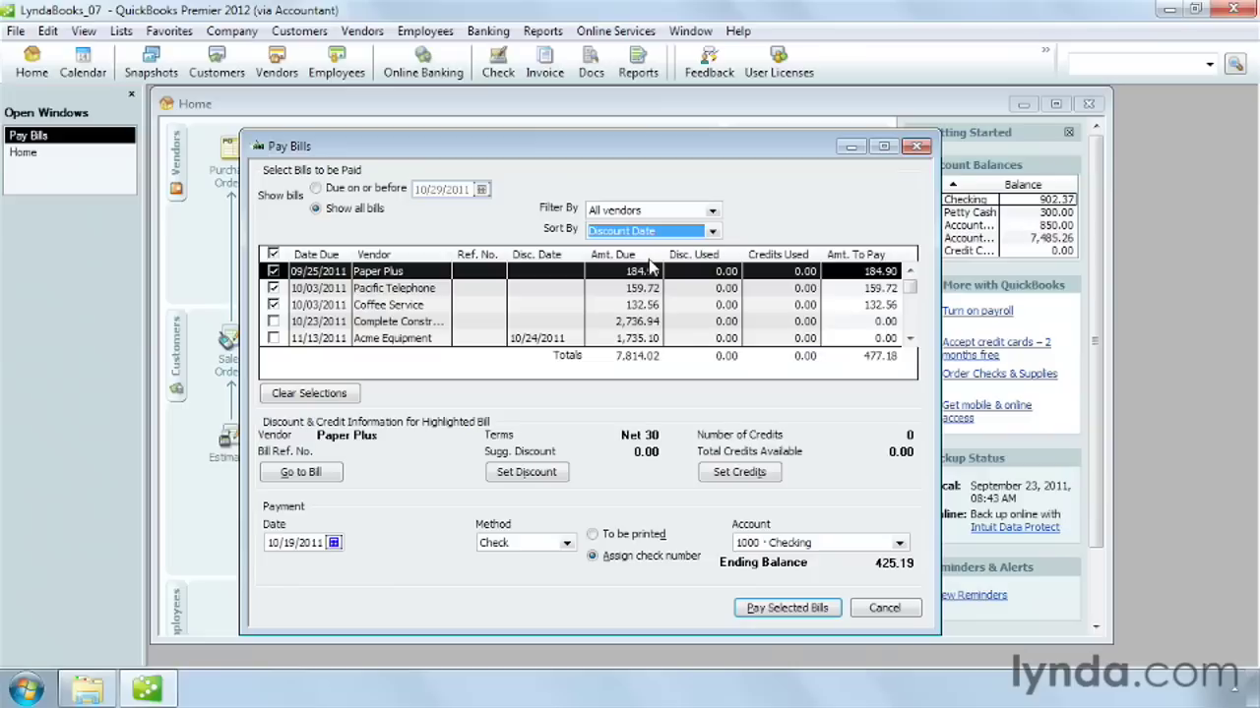
{"action": "mouse_move", "coordinate": [547, 351]}
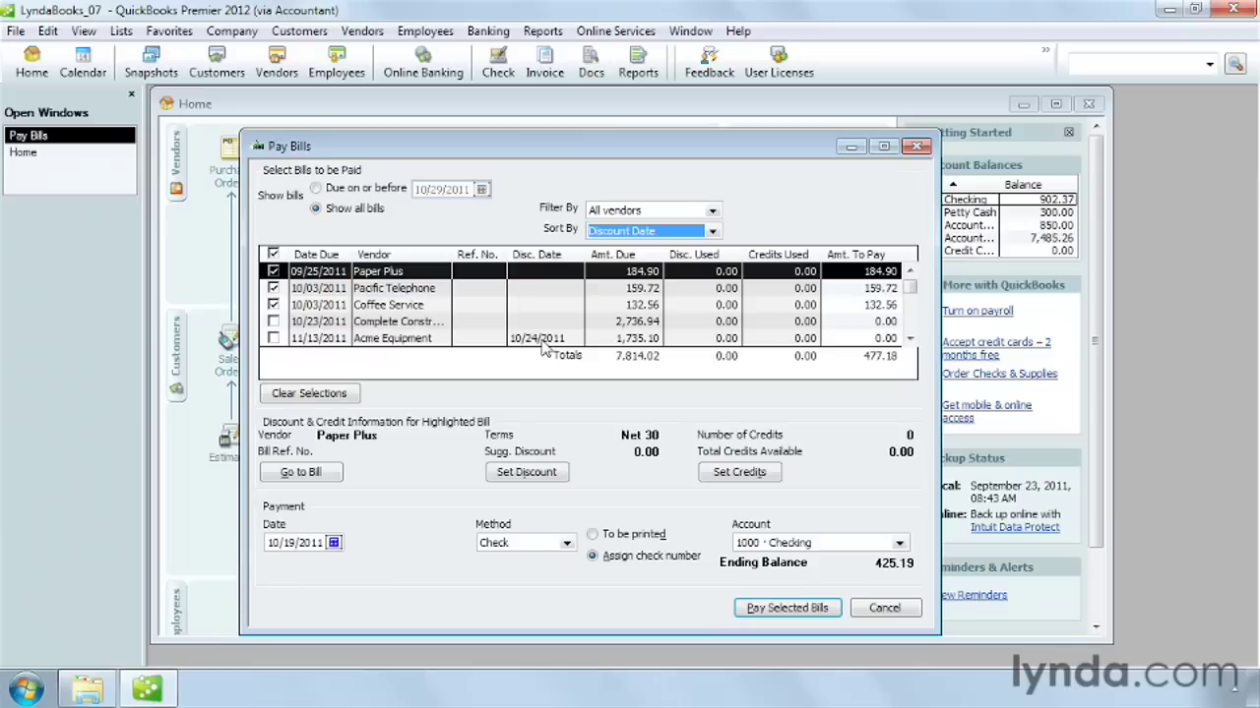
{"action": "mouse_move", "coordinate": [251, 350]}
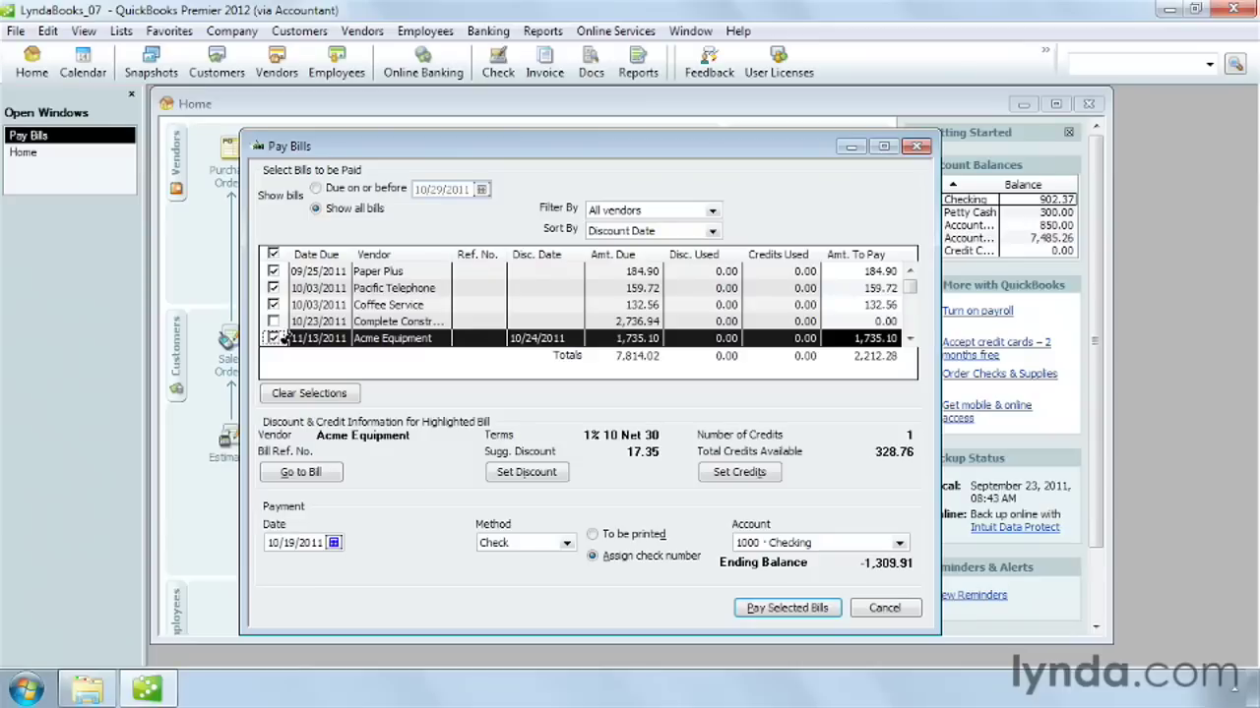
{"action": "mouse_move", "coordinate": [396, 345]}
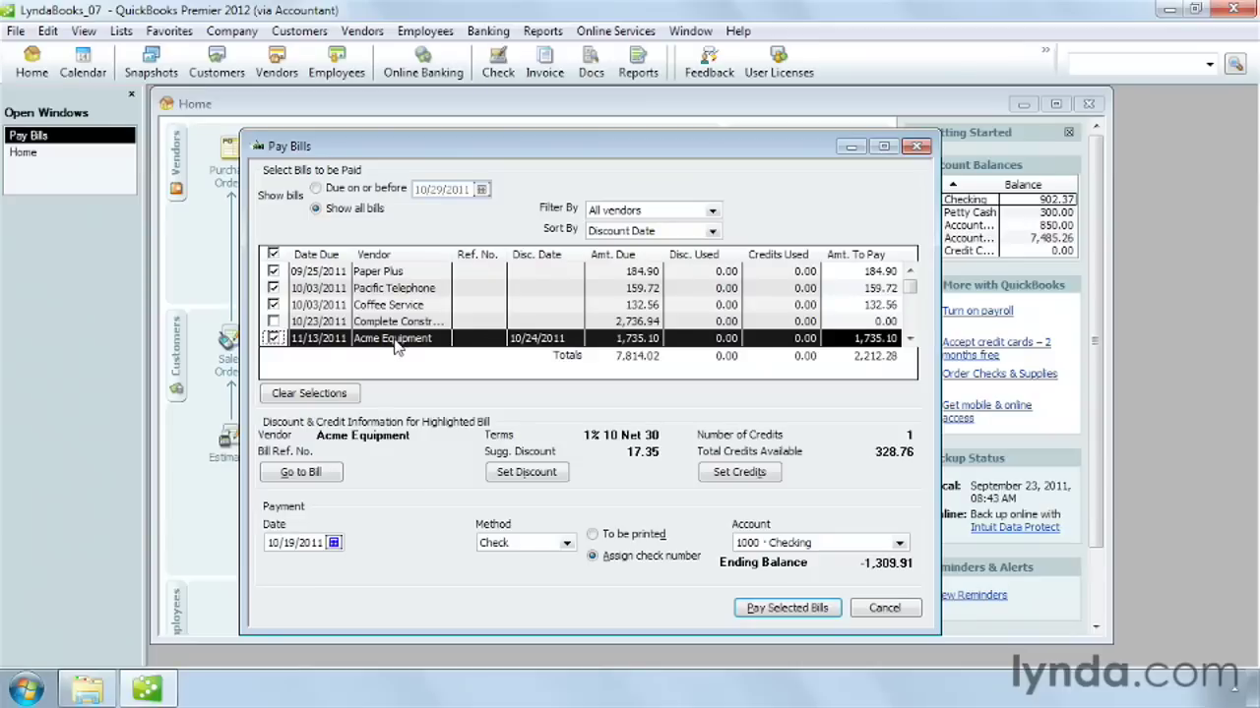
{"action": "mouse_move", "coordinate": [445, 376]}
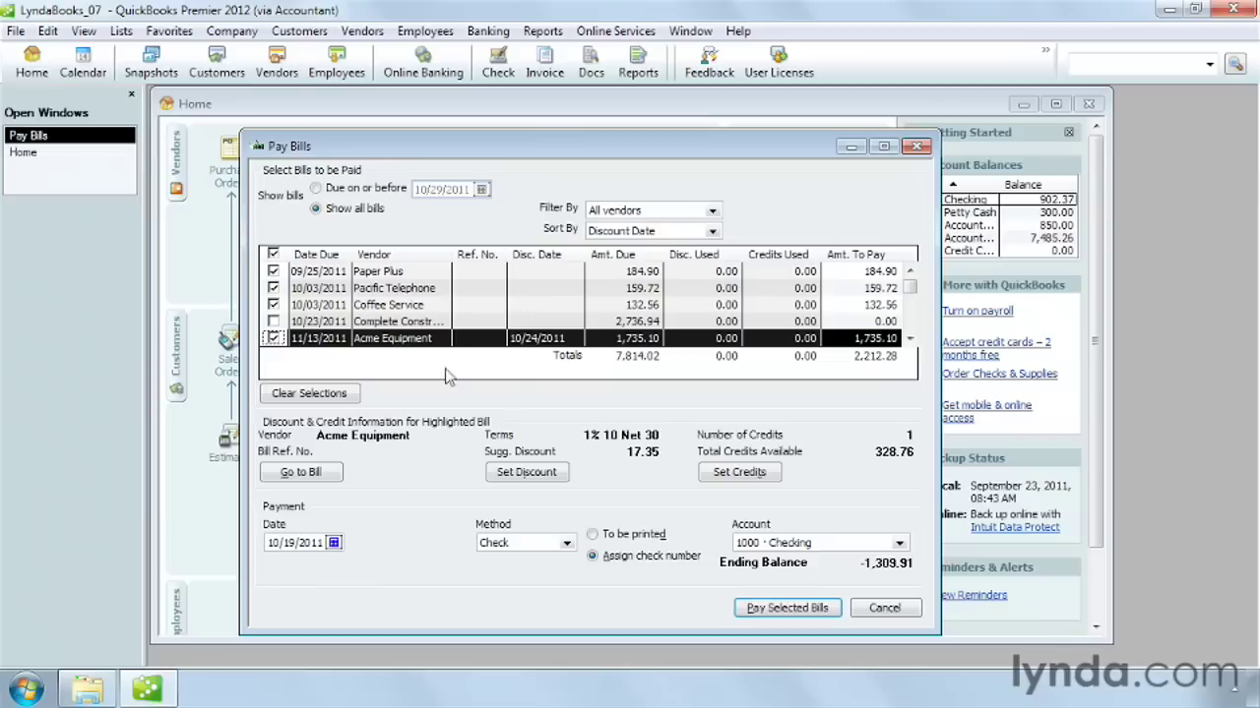
{"action": "mouse_move", "coordinate": [594, 463]}
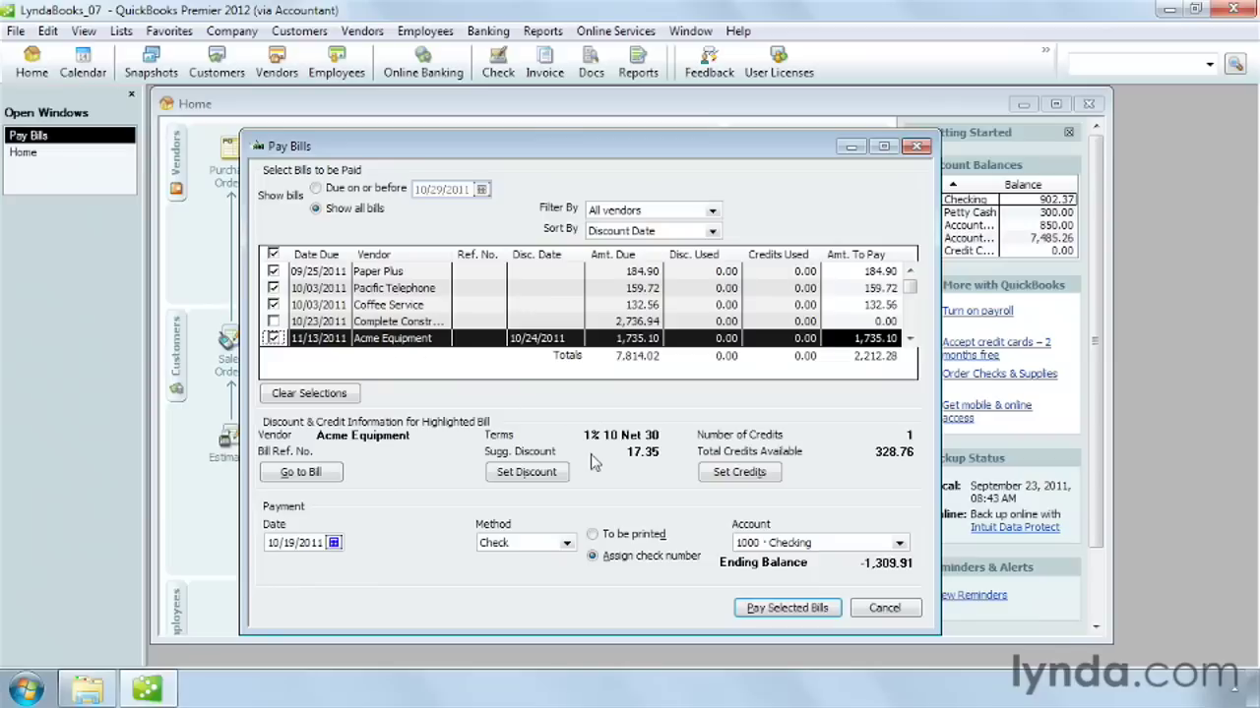
- Keep the 17.35 discount on Acme Equipment's bill, posted to 6890 Vendor Discounts
{"action": "left_click", "coordinate": [527, 472]}
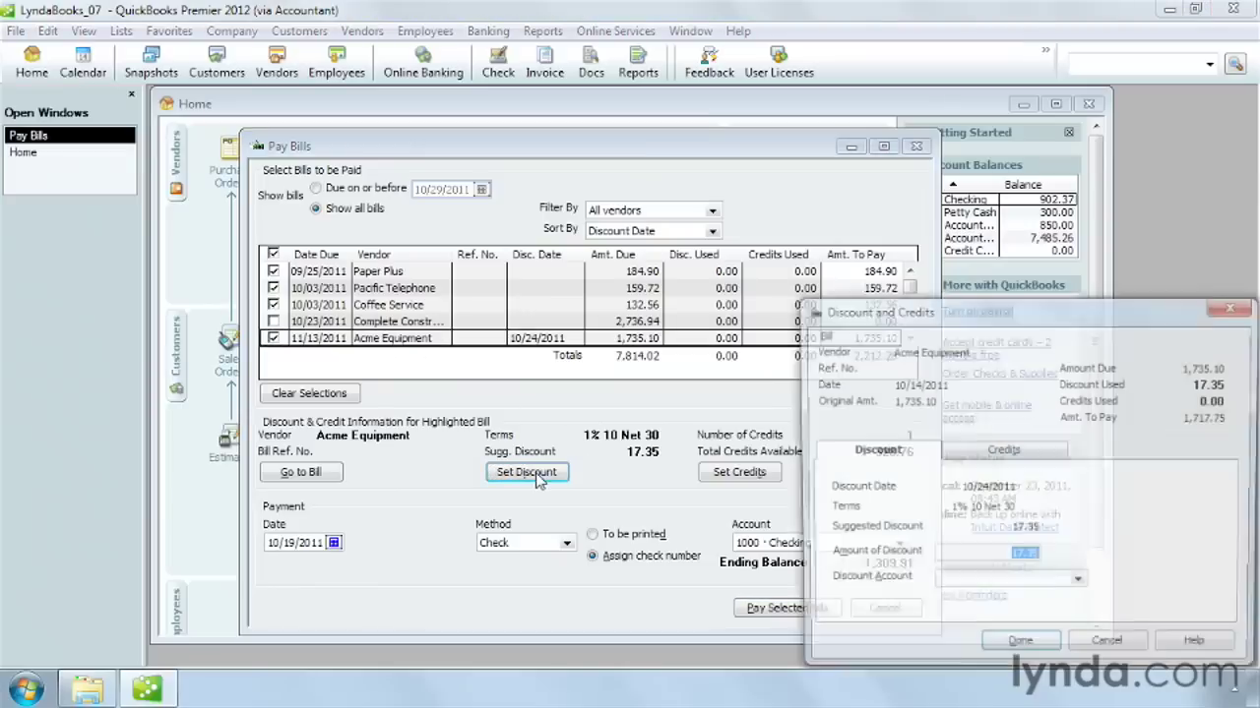
{"action": "left_click", "coordinate": [528, 472]}
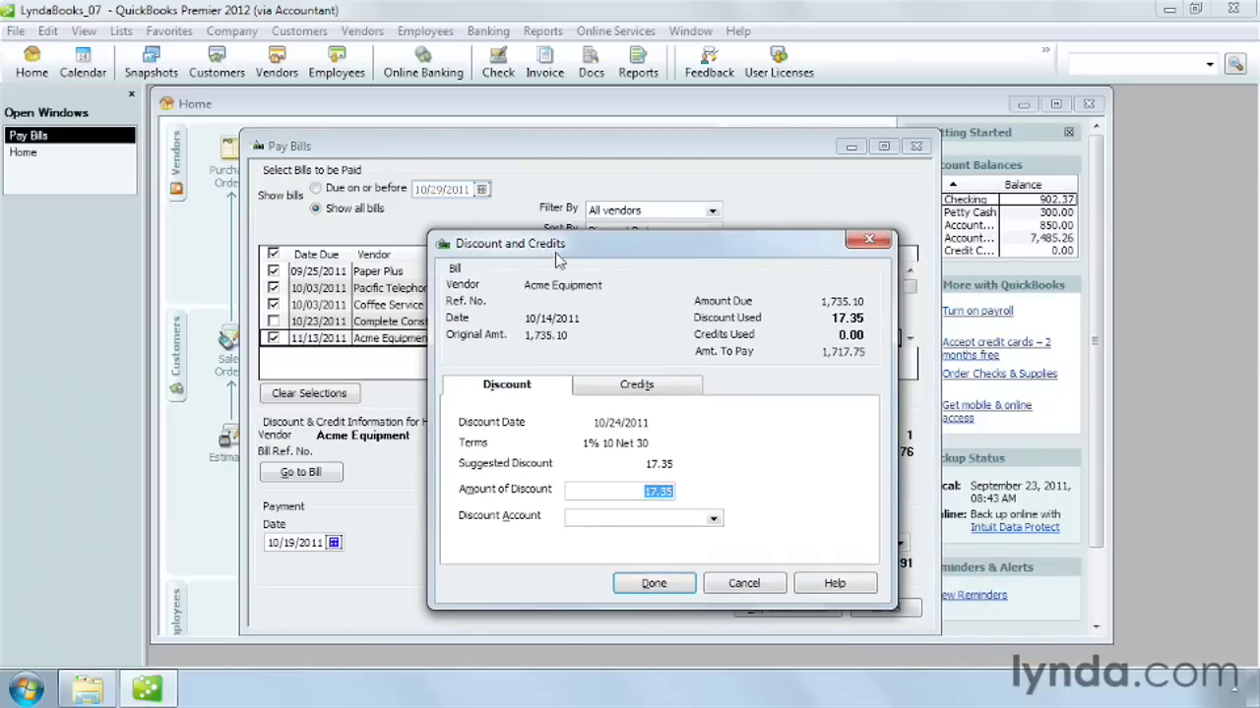
{"action": "mouse_move", "coordinate": [575, 319]}
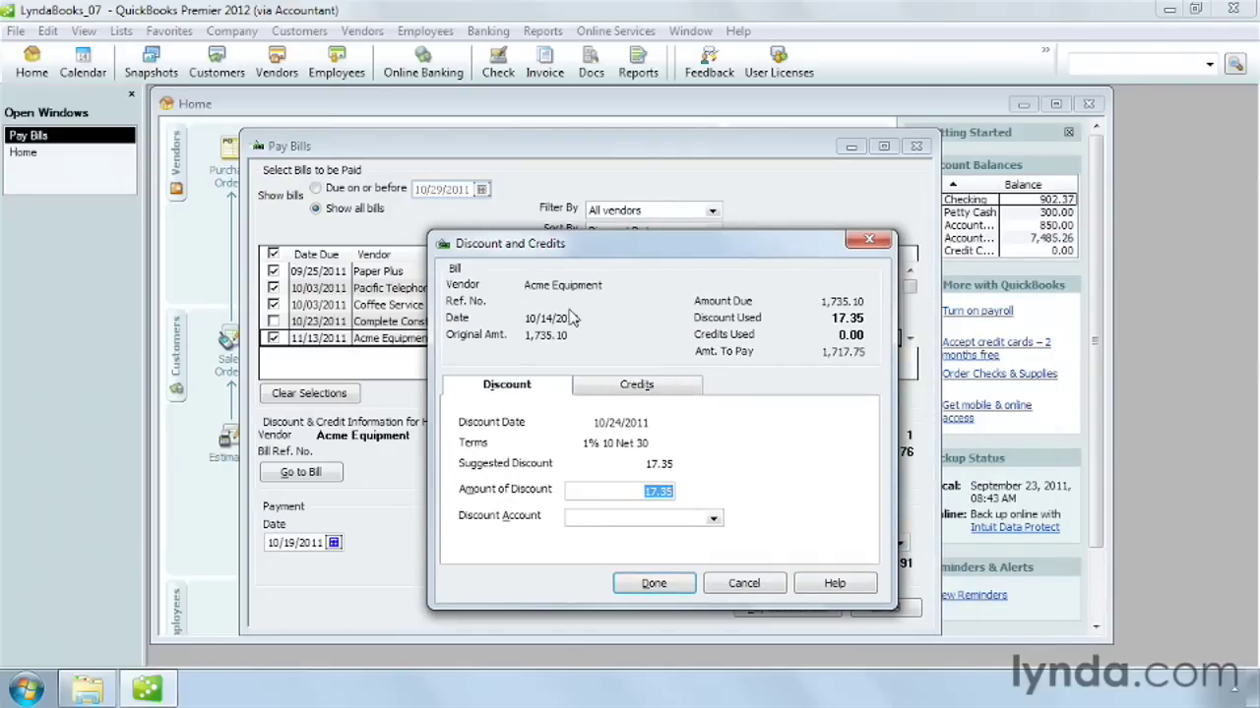
{"action": "mouse_move", "coordinate": [614, 488]}
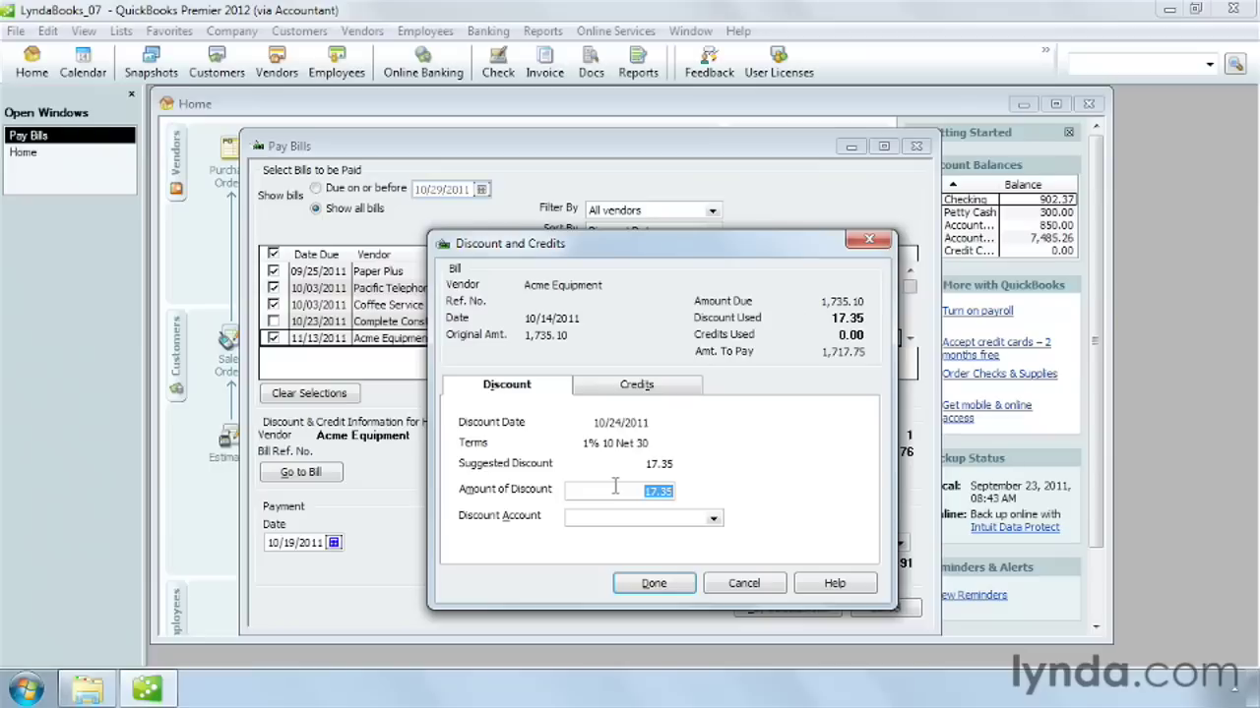
{"action": "mouse_move", "coordinate": [712, 523]}
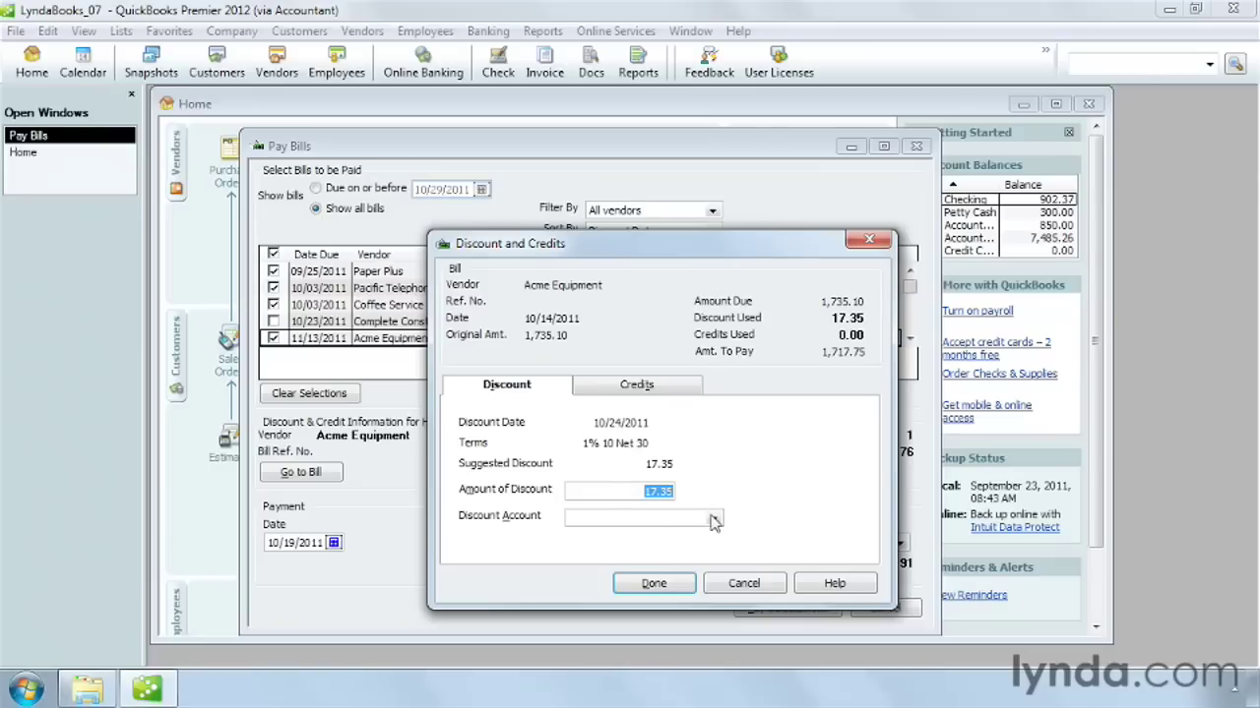
{"action": "left_click", "coordinate": [714, 520]}
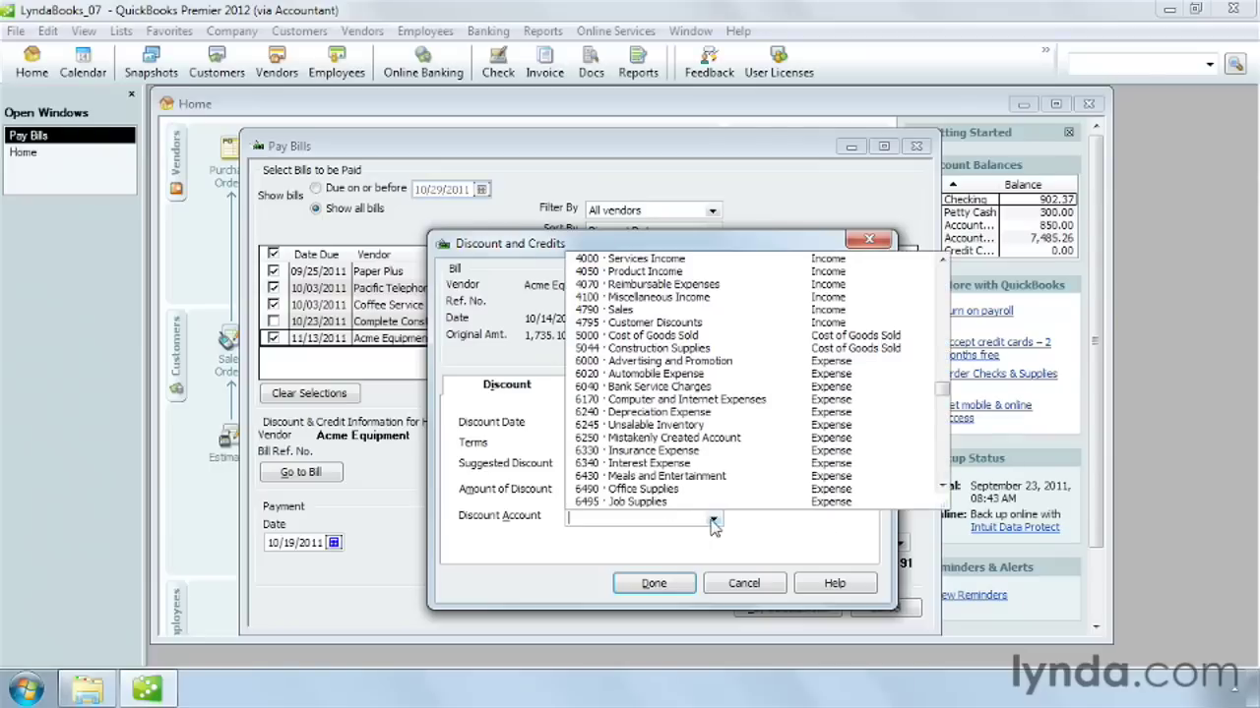
{"action": "scroll", "scroll_direction": "down", "scroll_amount": 3}
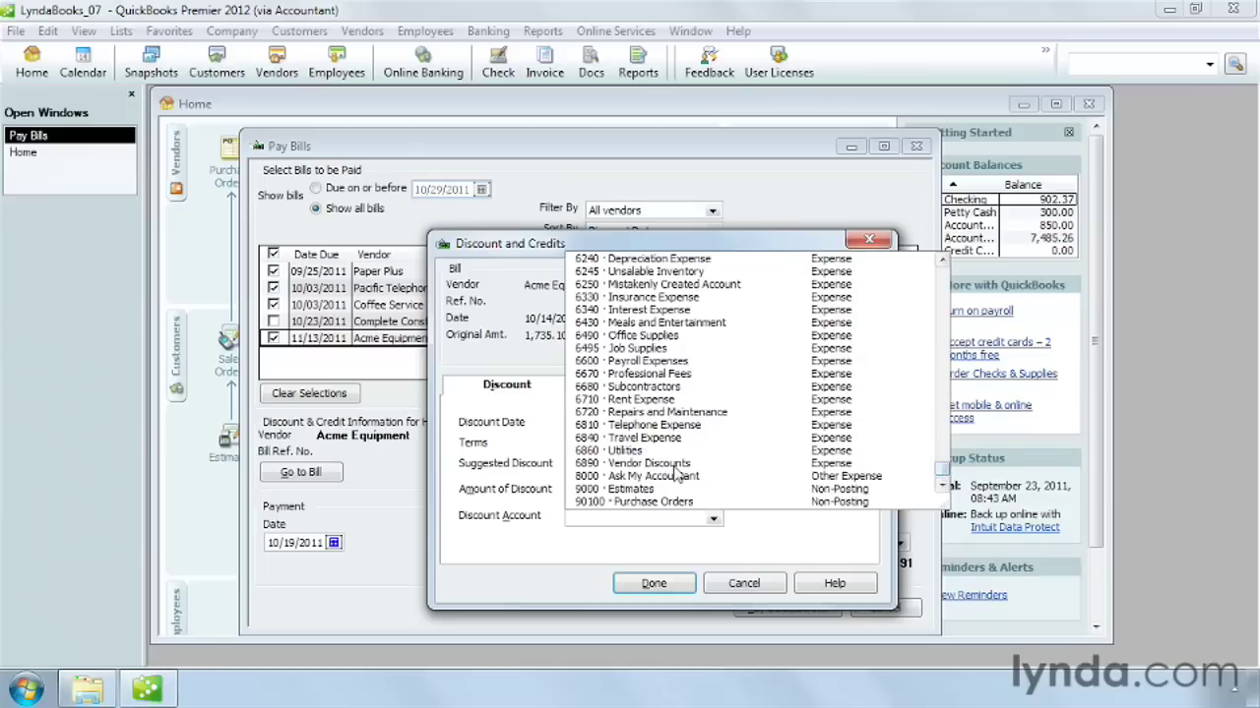
{"action": "left_click", "coordinate": [648, 463]}
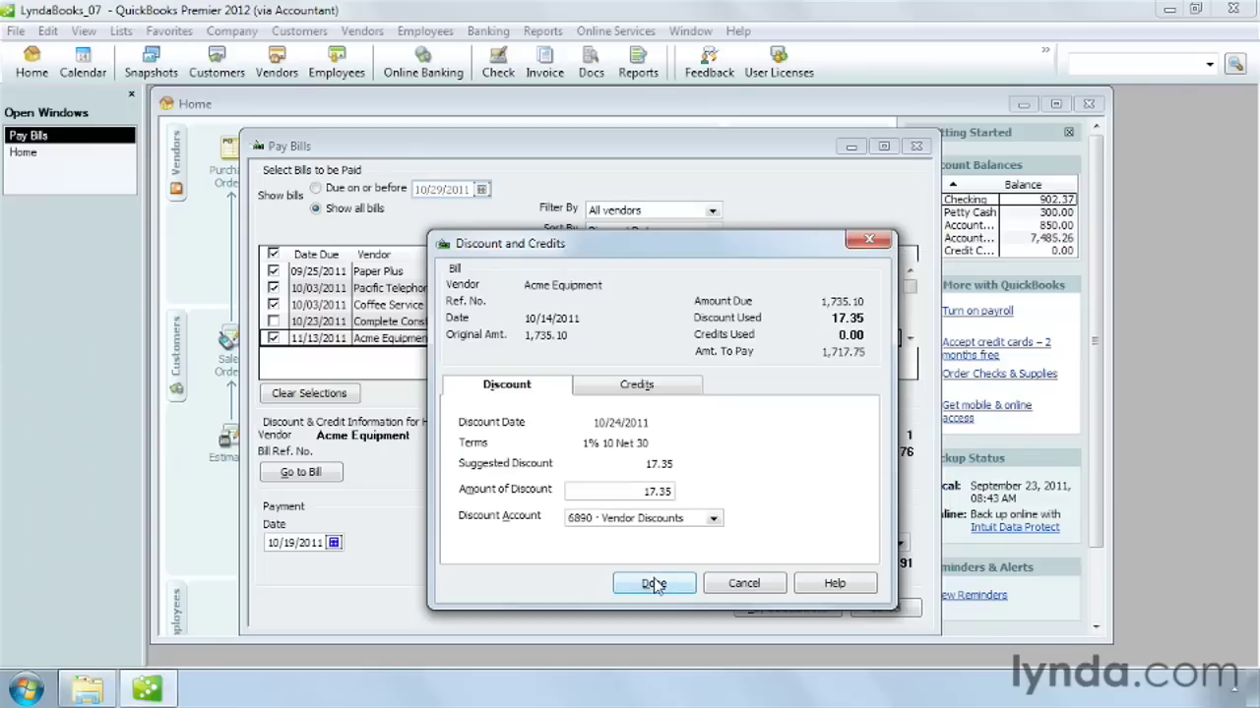
- Confirm the discount so Acme Equipment's bill shows 1,717.75 to pay
{"action": "left_click", "coordinate": [653, 582]}
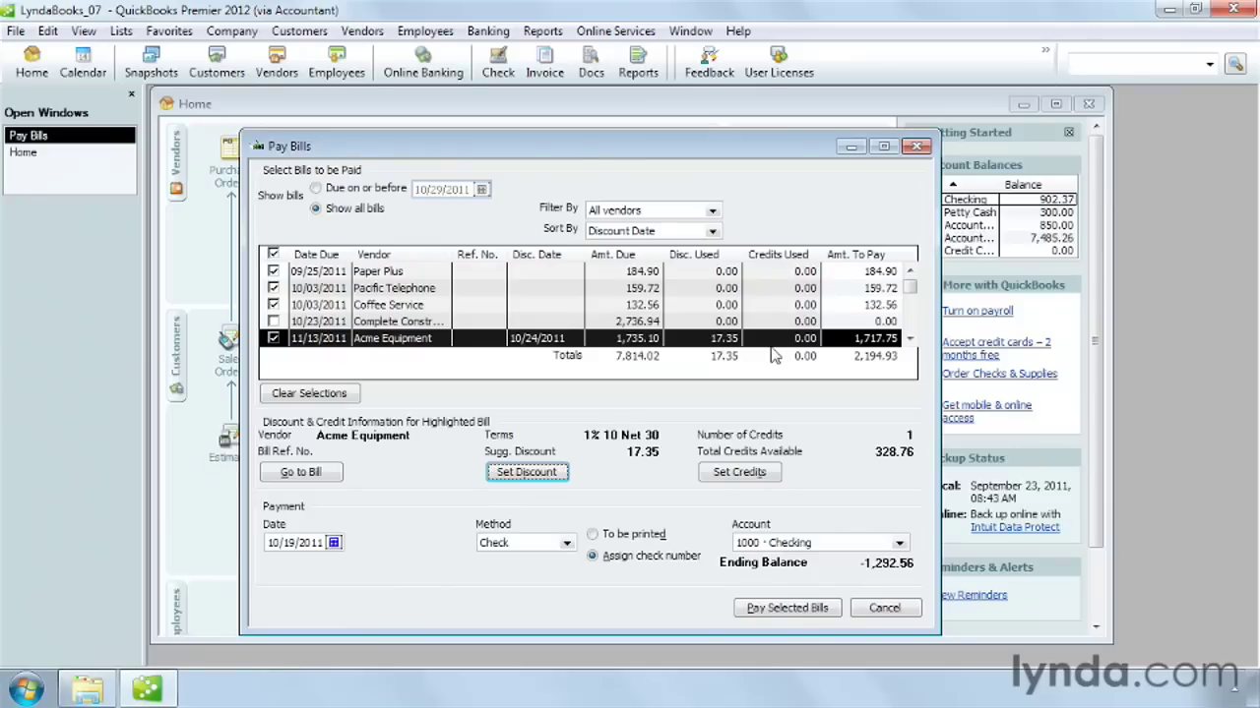
{"action": "mouse_move", "coordinate": [713, 342]}
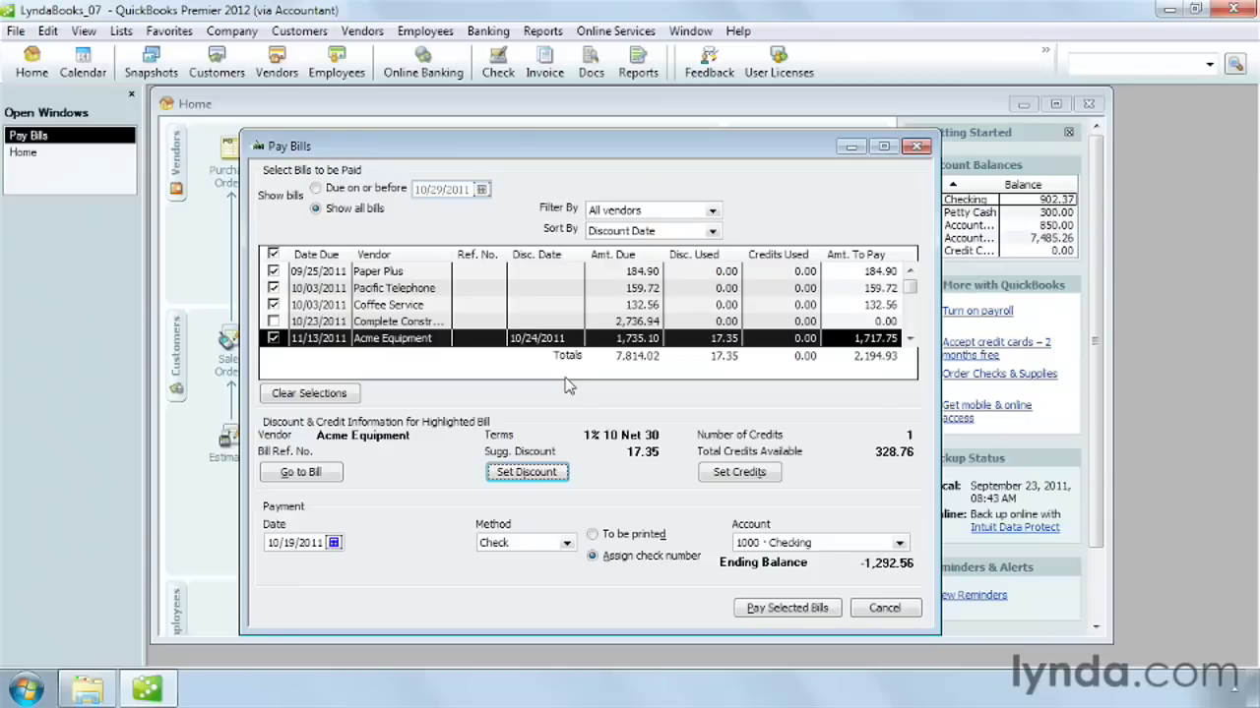
{"action": "mouse_move", "coordinate": [392, 547]}
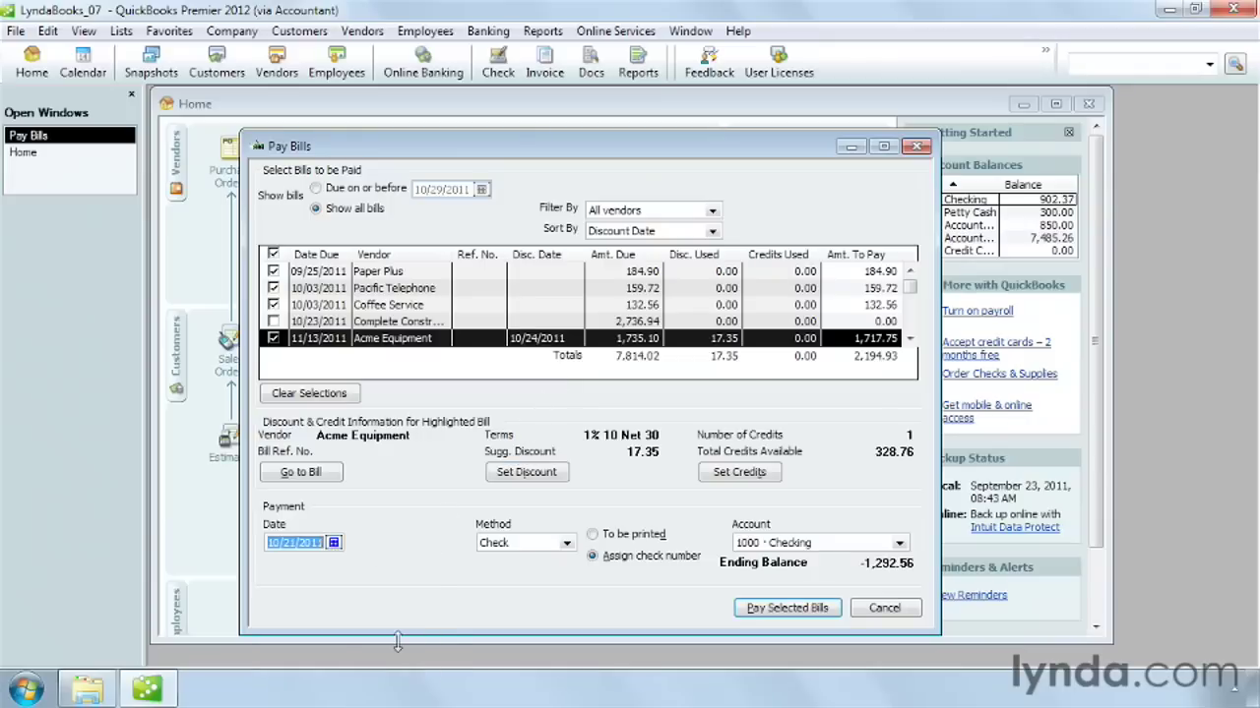
{"action": "mouse_move", "coordinate": [468, 618]}
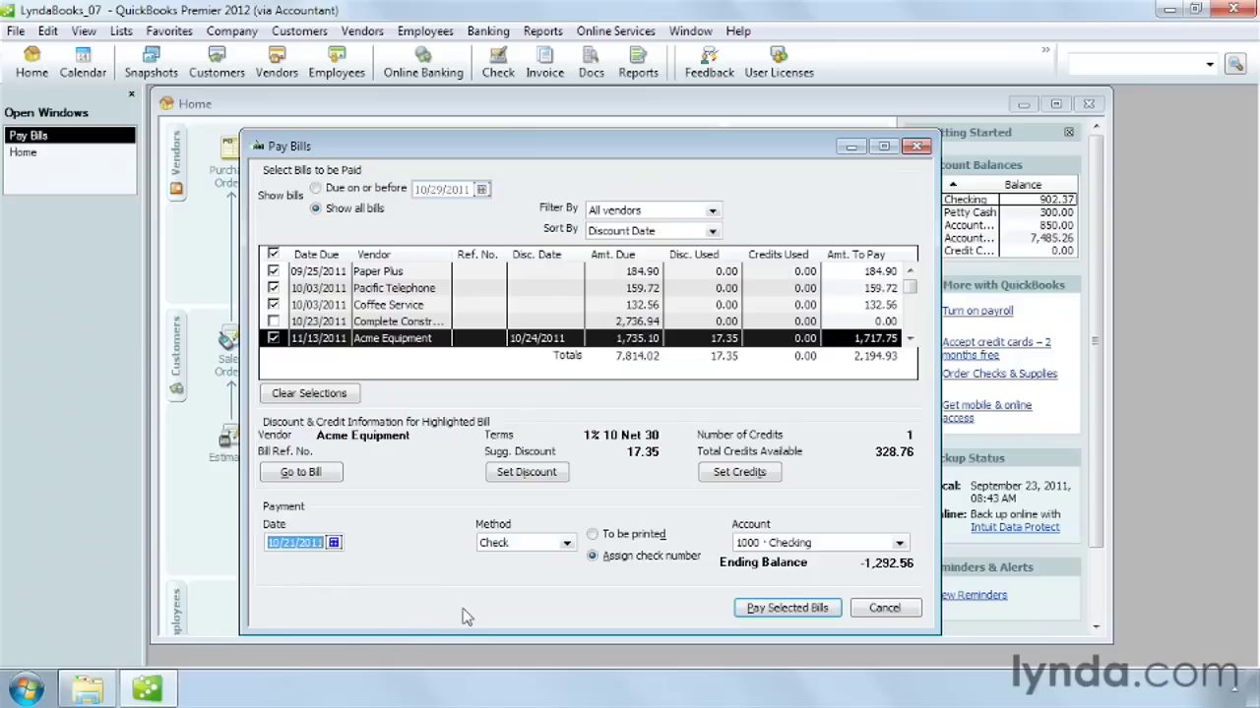
{"action": "mouse_move", "coordinate": [567, 579]}
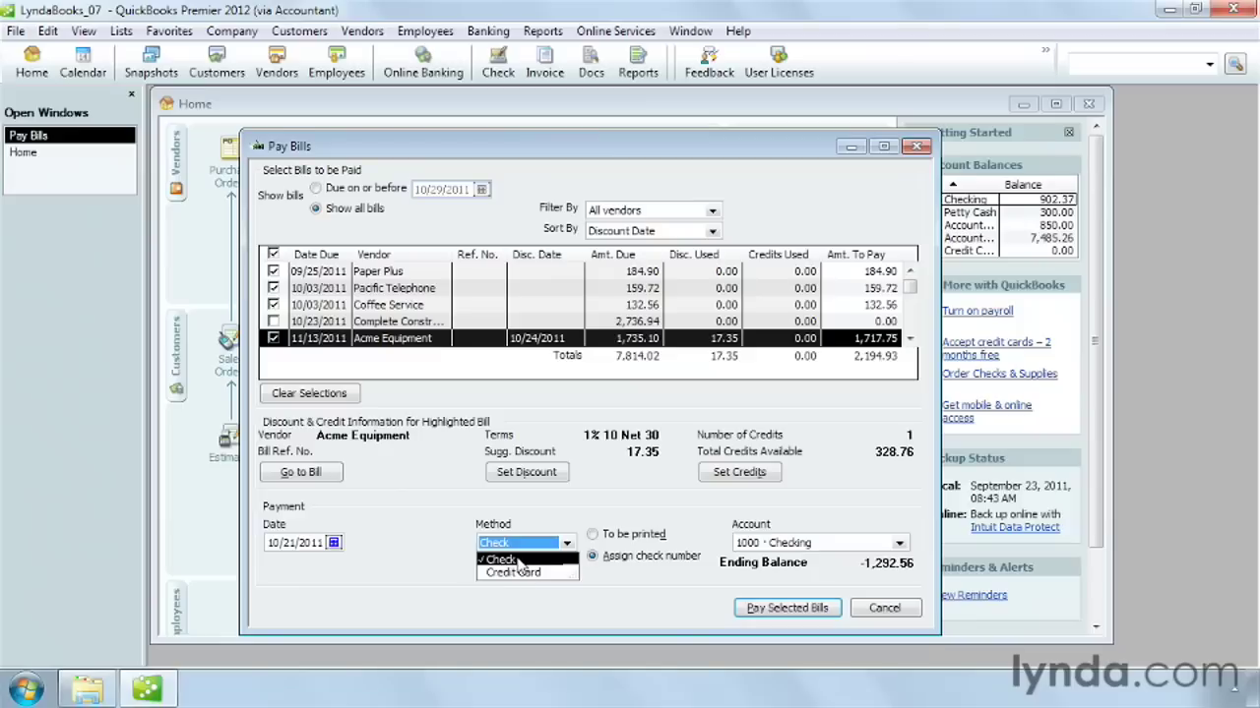
{"action": "left_click", "coordinate": [496, 559]}
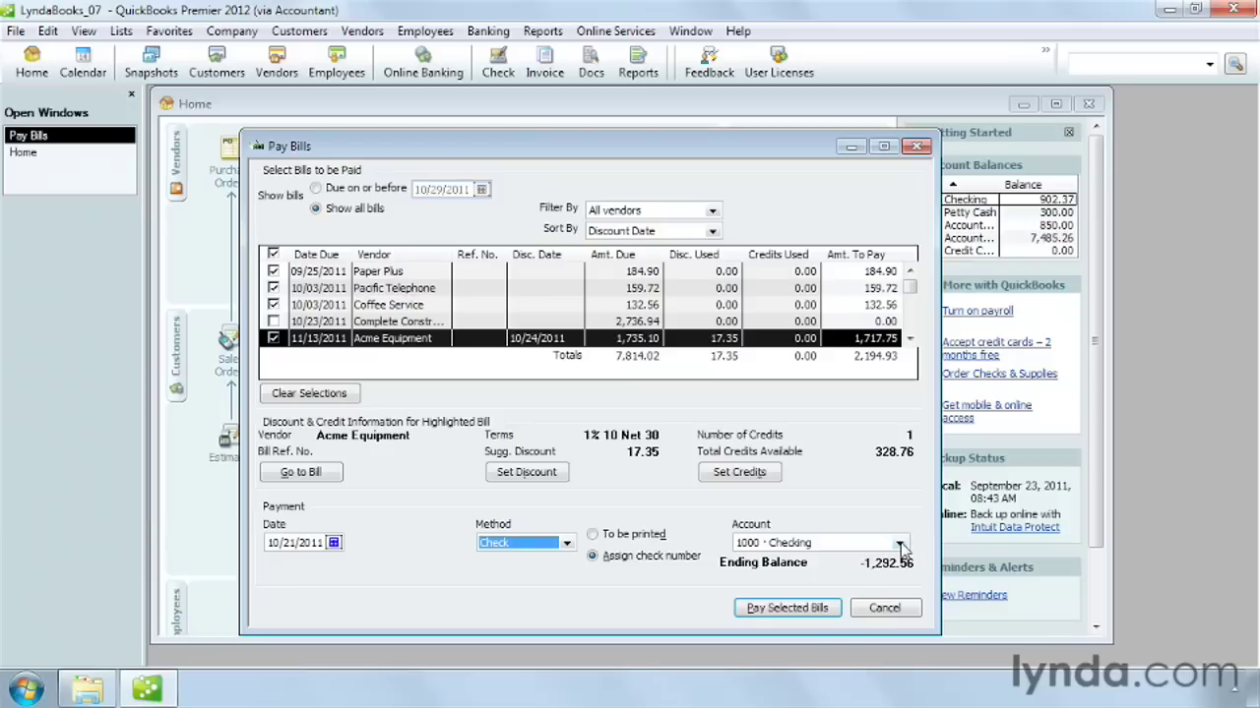
{"action": "left_click", "coordinate": [897, 543]}
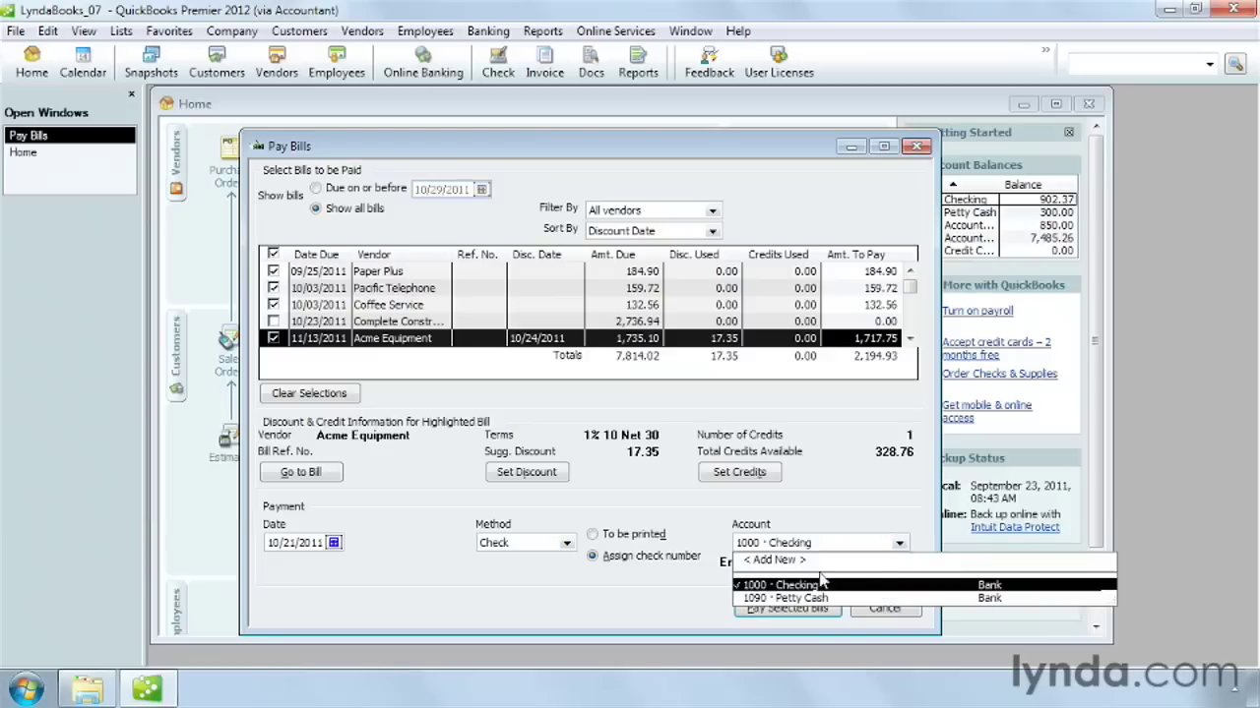
{"action": "left_click", "coordinate": [784, 585]}
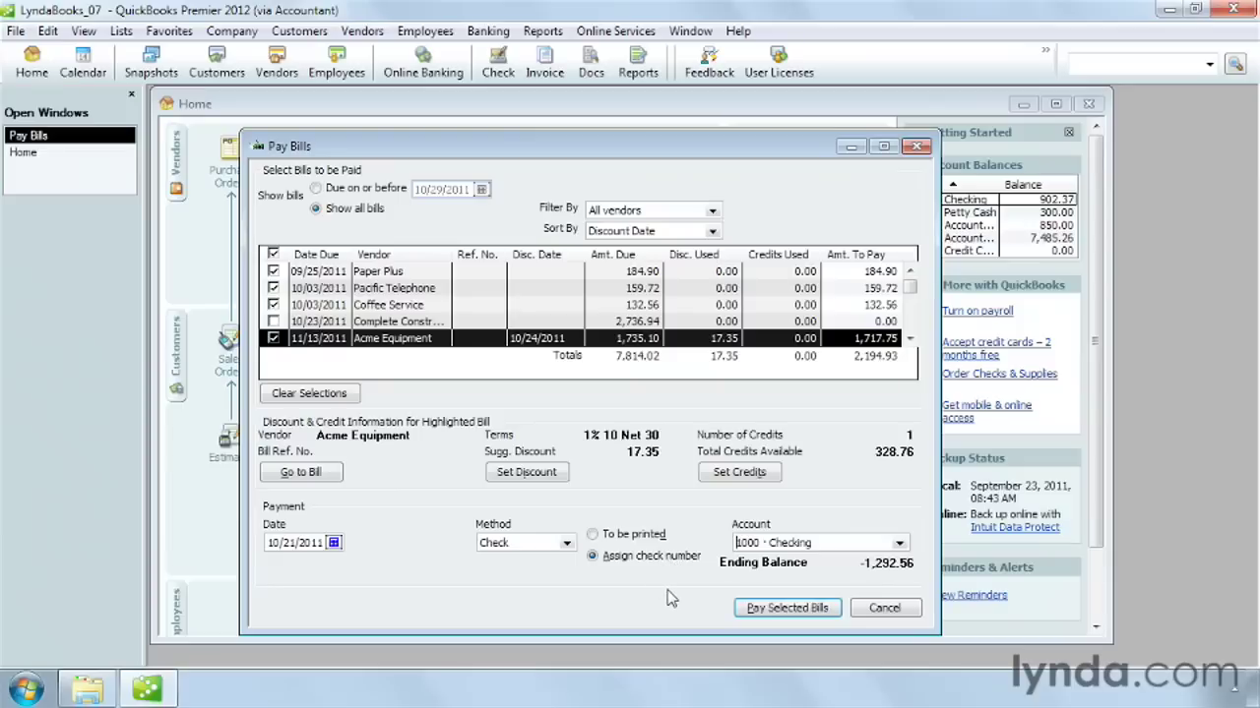
{"action": "mouse_move", "coordinate": [679, 598]}
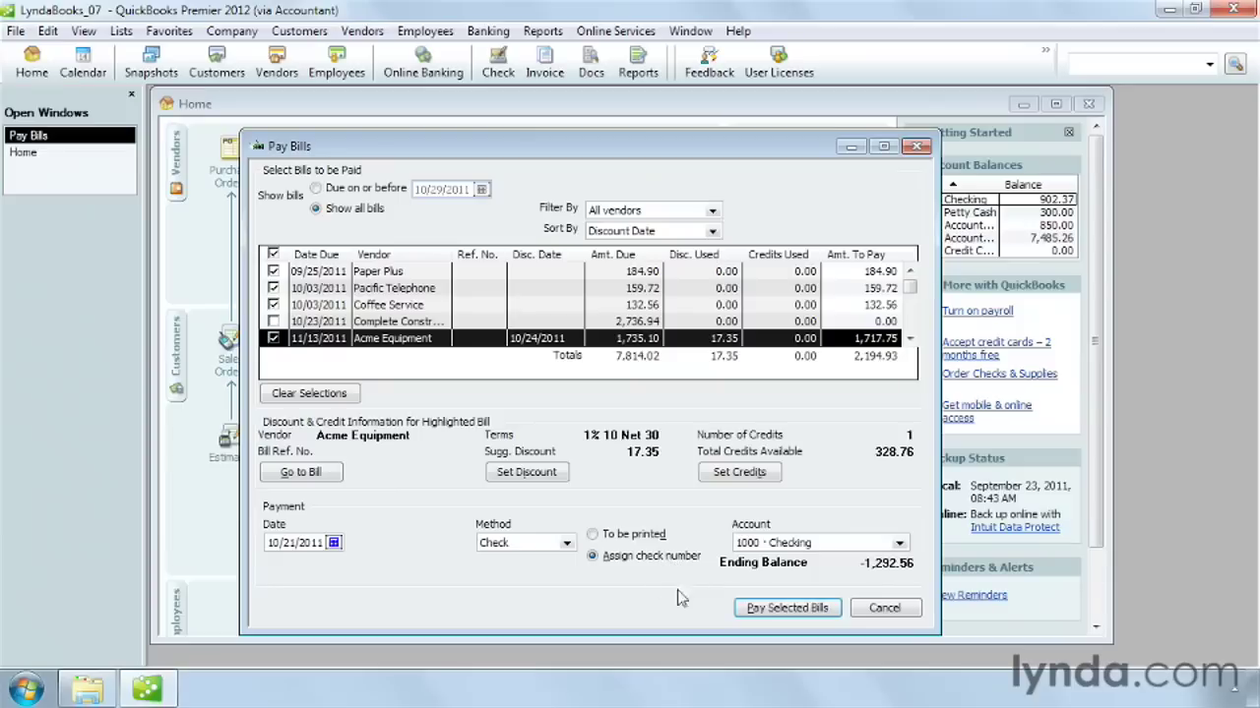
{"action": "mouse_move", "coordinate": [858, 587]}
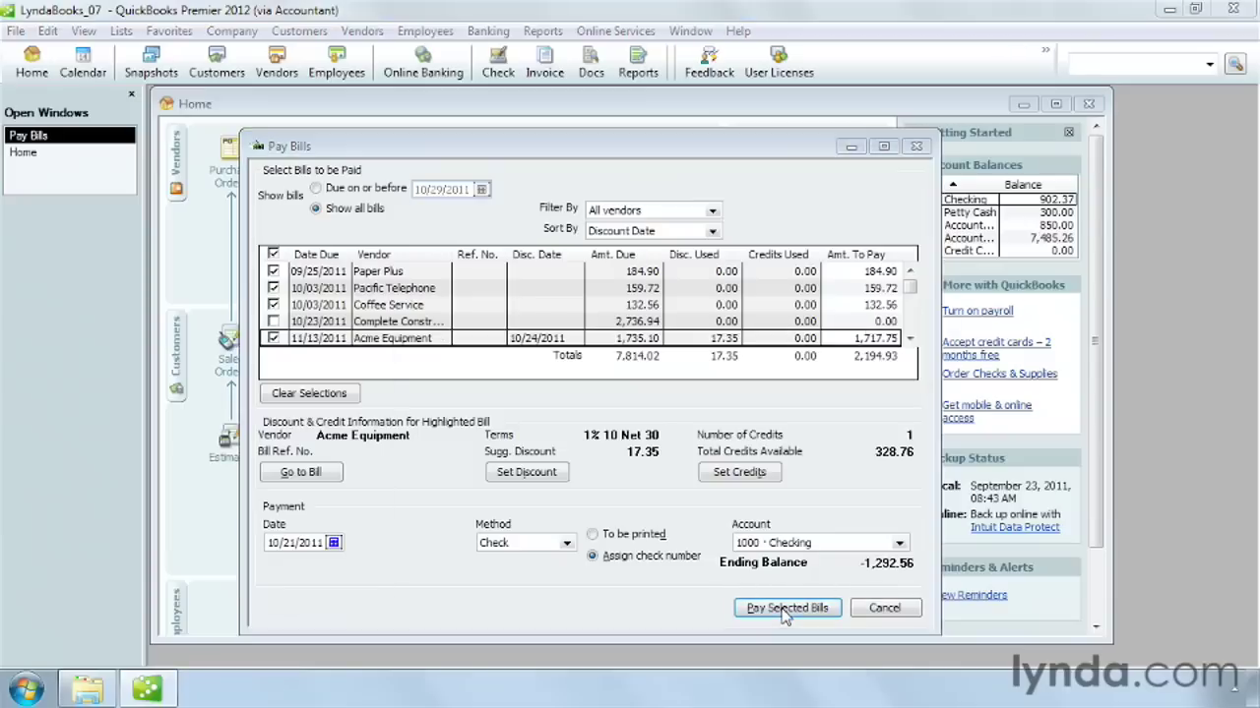
- Pay the four selected bills totaling 2,194.93 with automatically assigned check numbers 110–113
{"action": "left_click", "coordinate": [787, 606]}
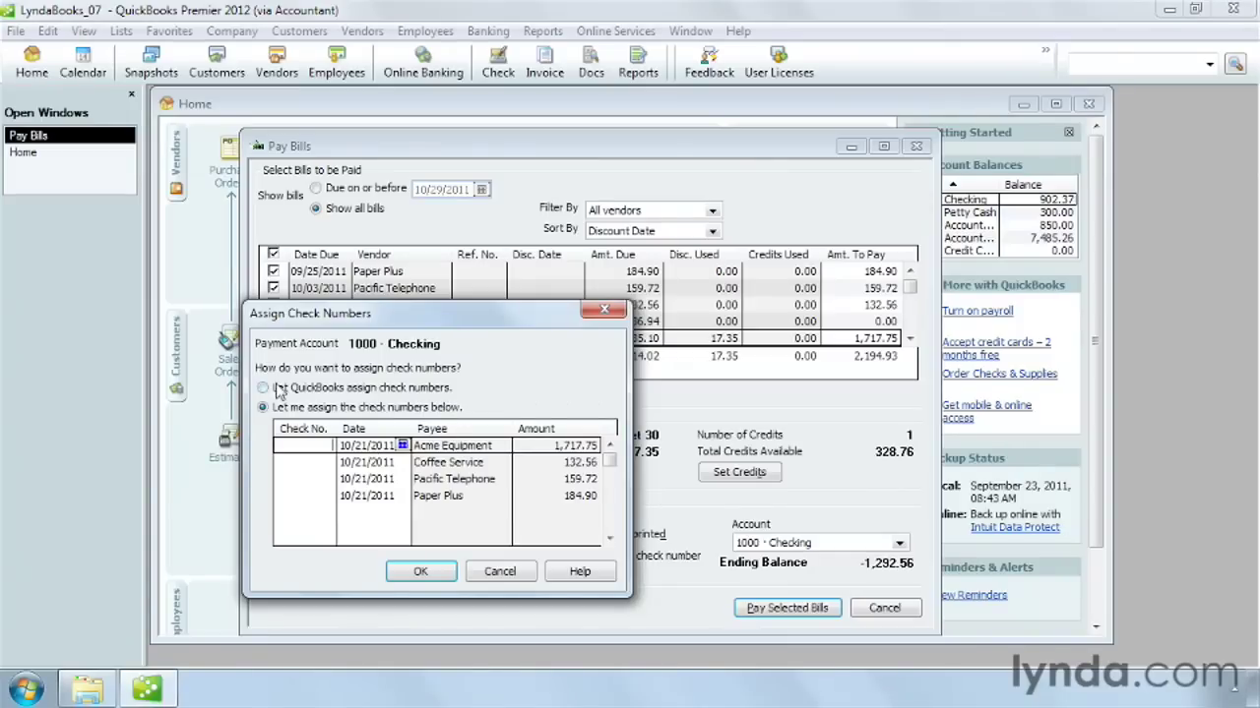
{"action": "left_click", "coordinate": [264, 388]}
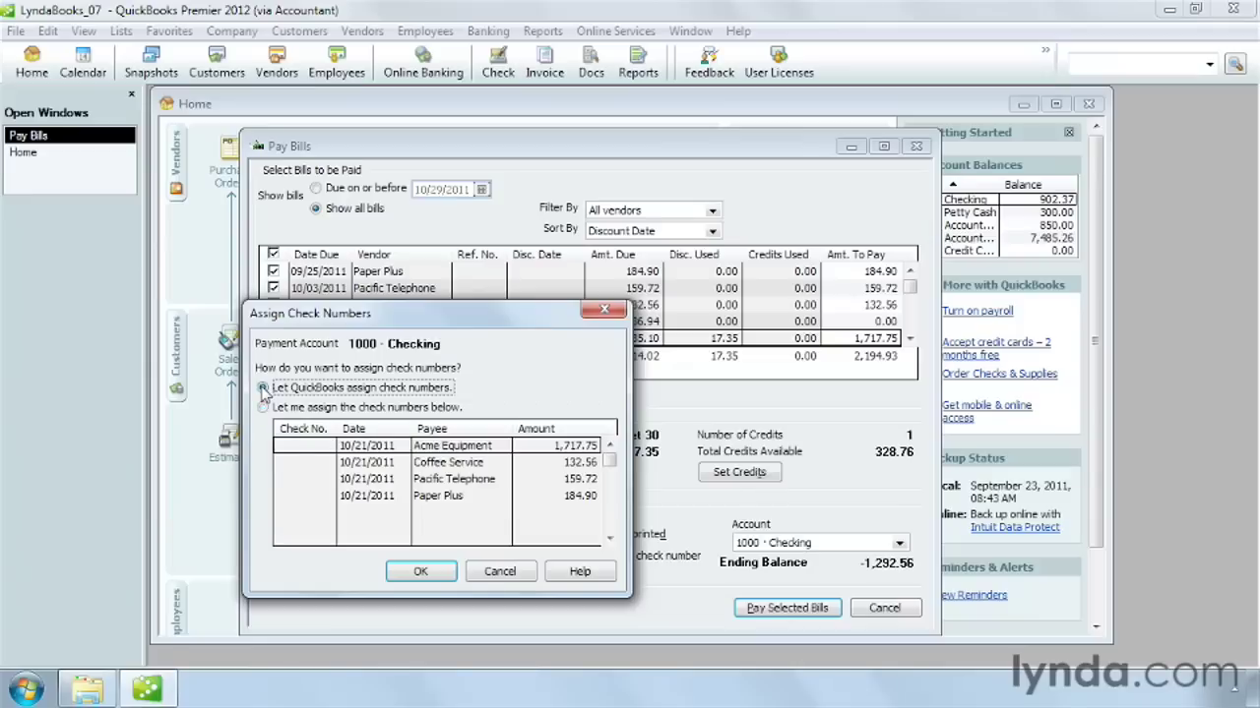
{"action": "left_click", "coordinate": [264, 386]}
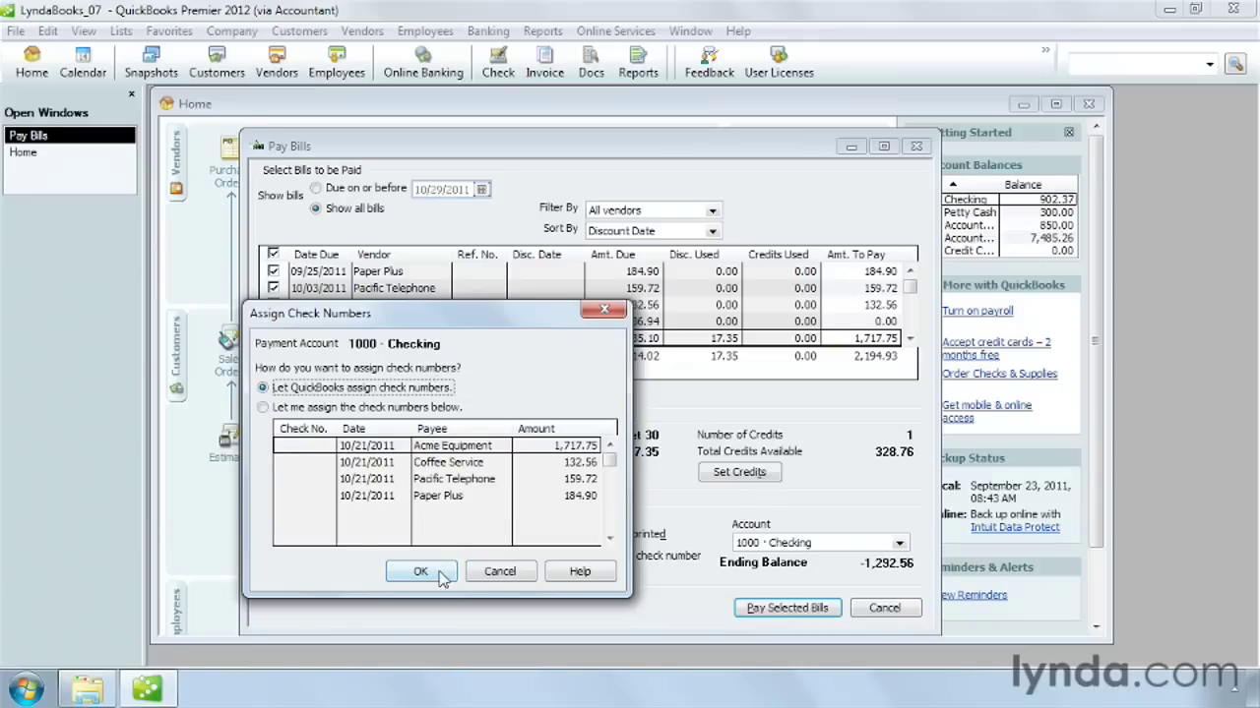
{"action": "left_click", "coordinate": [421, 570]}
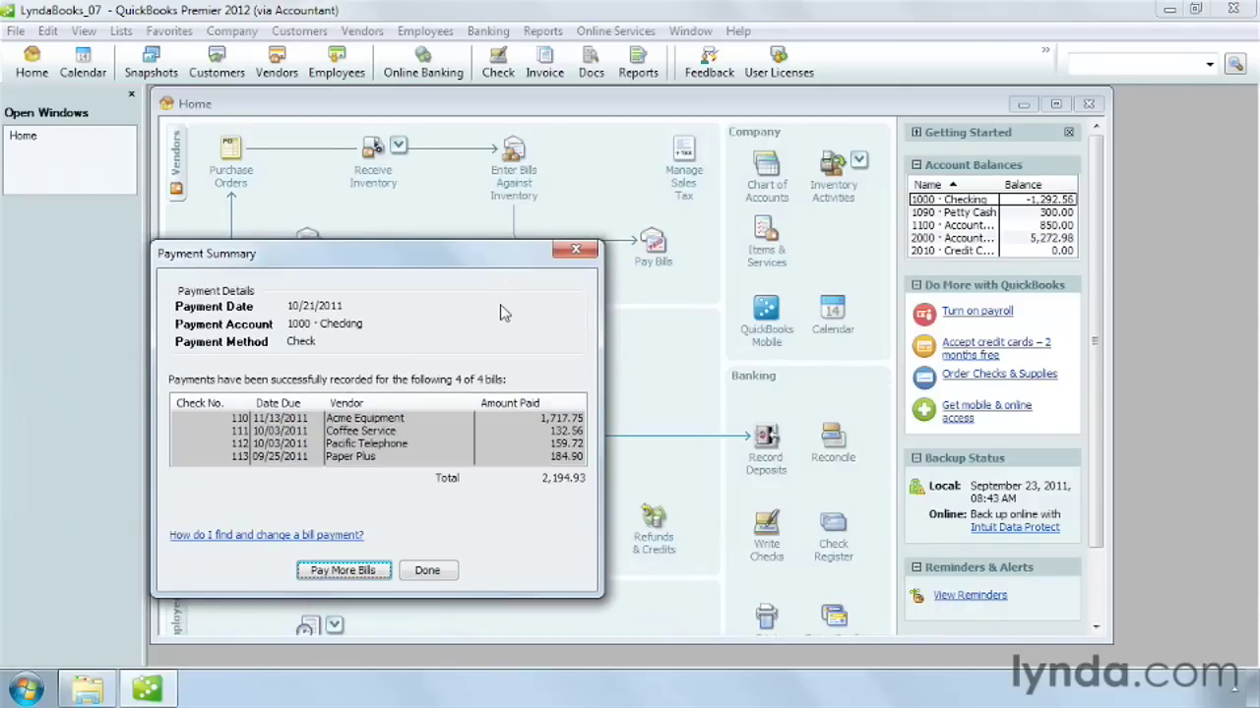
{"action": "mouse_move", "coordinate": [477, 323]}
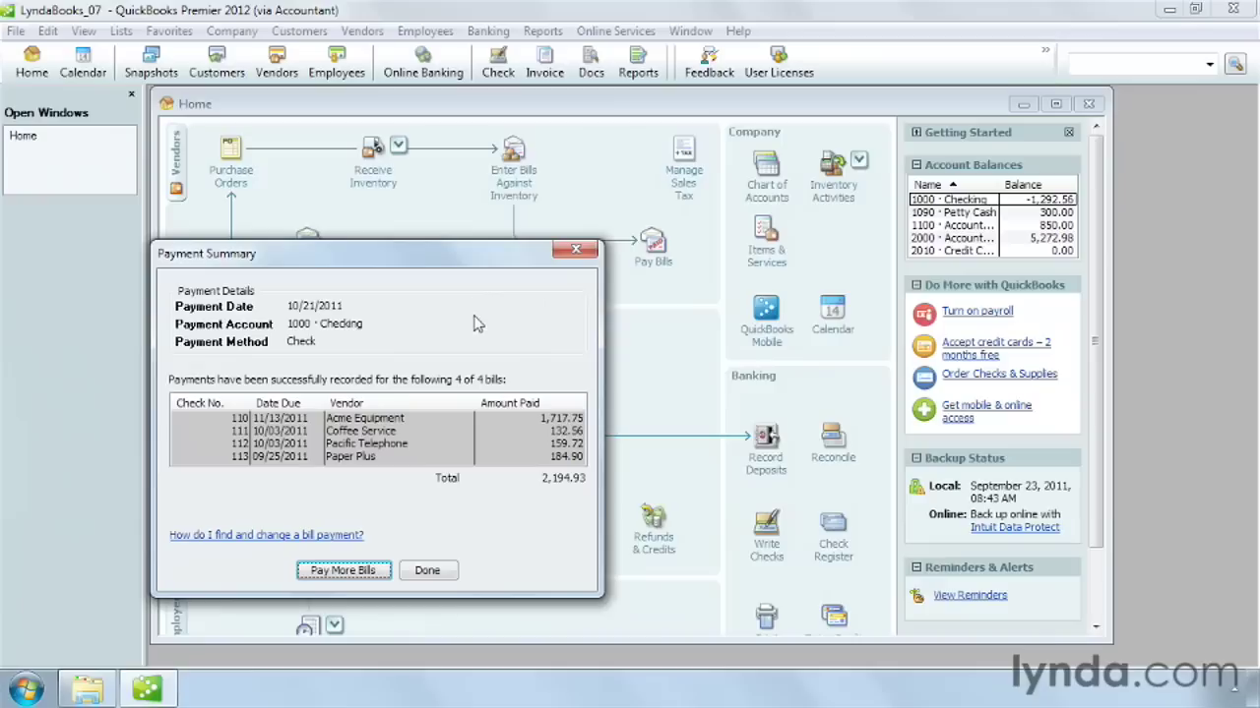
{"action": "mouse_move", "coordinate": [482, 342]}
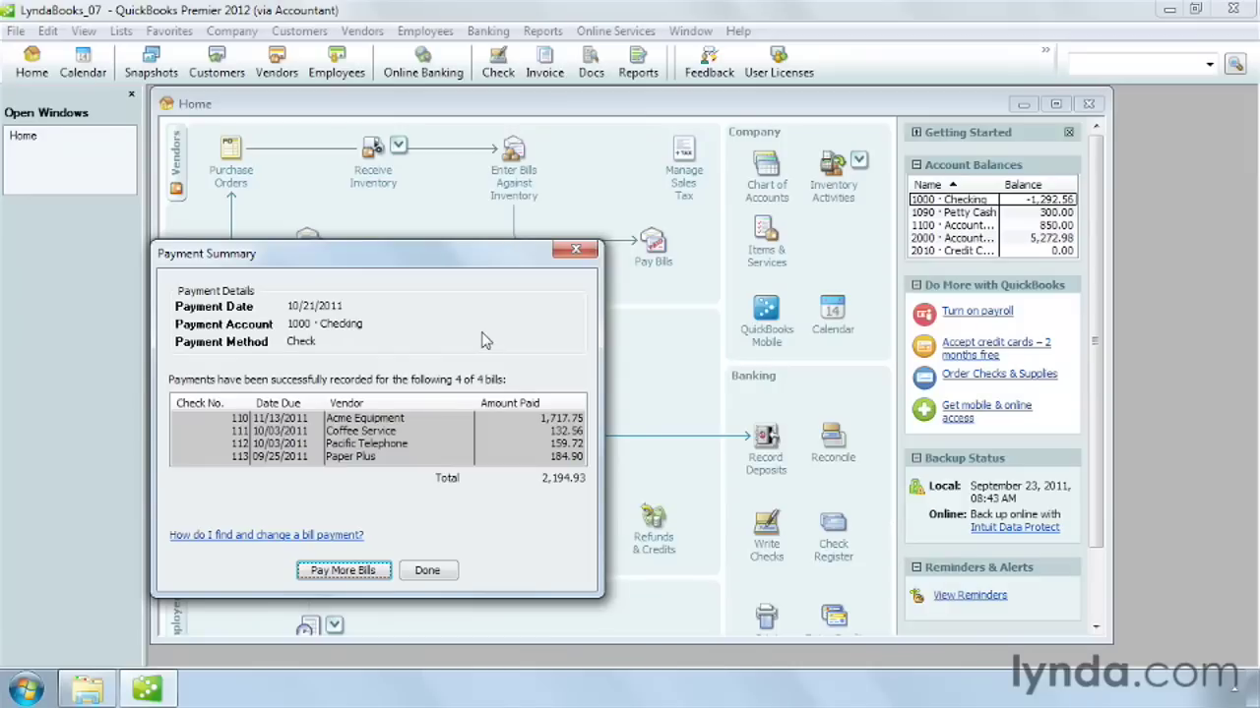
{"action": "mouse_move", "coordinate": [410, 543]}
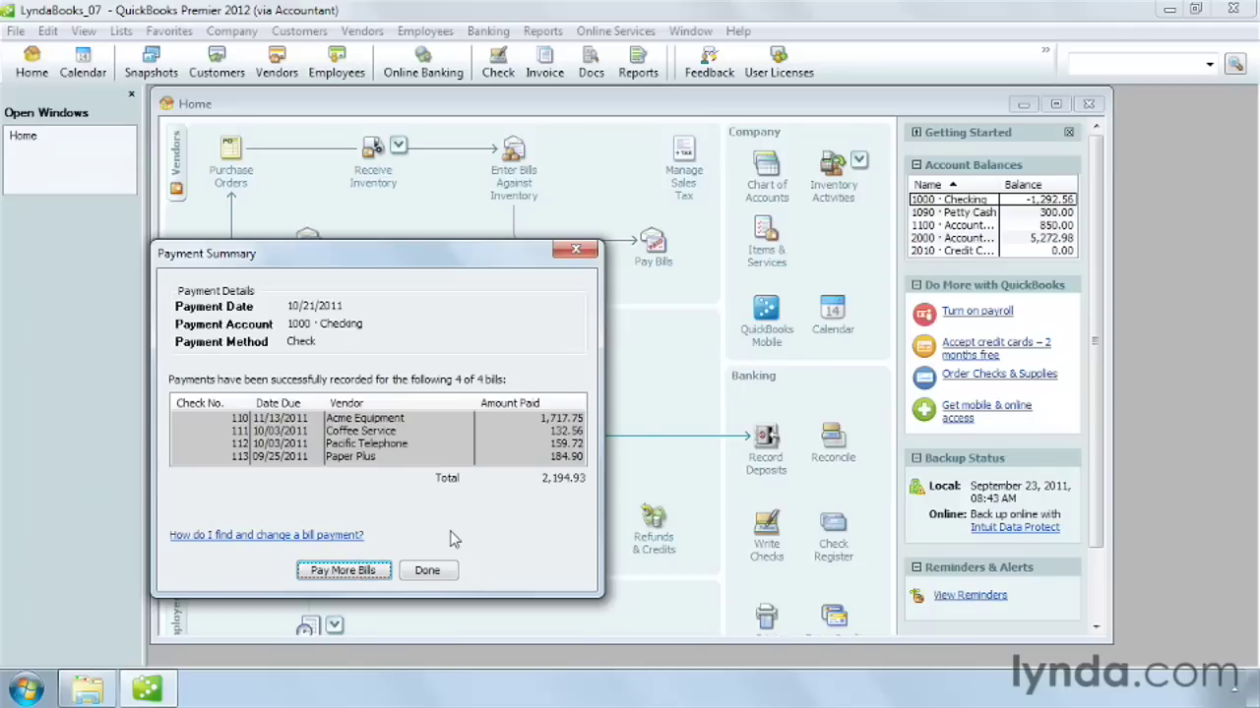
- Close the Payment Summary of the four checks and return to the Home page
{"action": "left_click", "coordinate": [427, 571]}
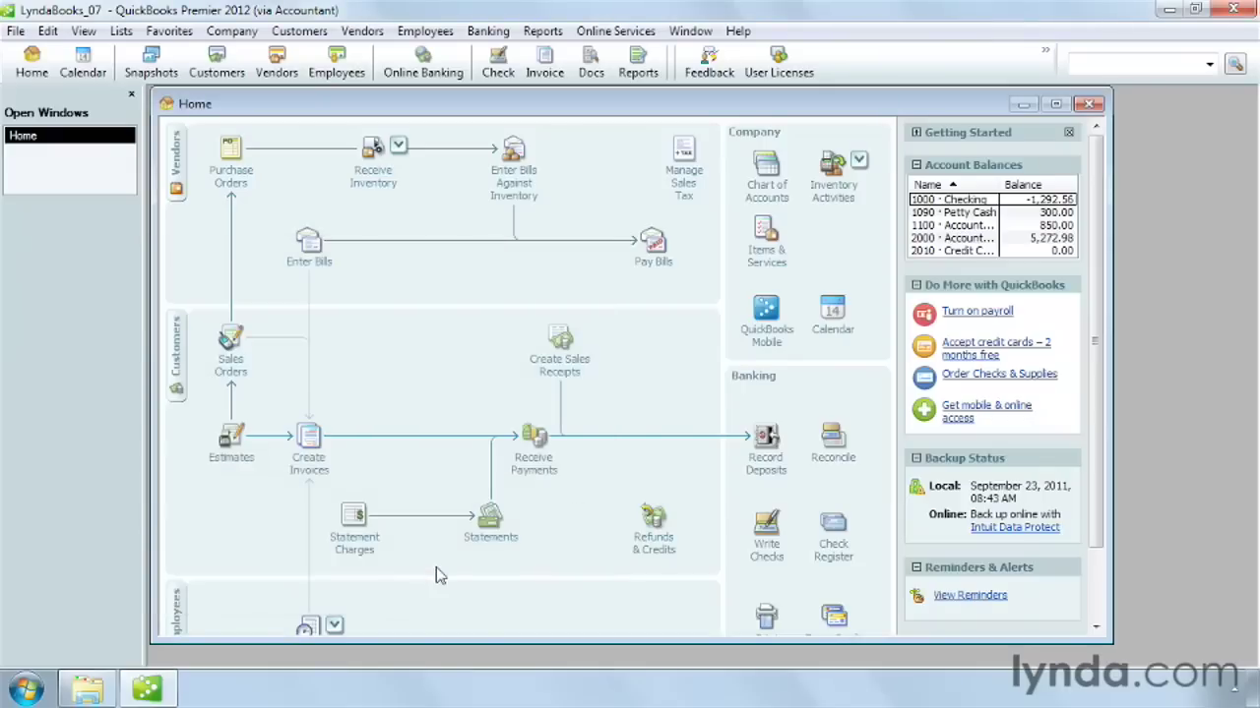